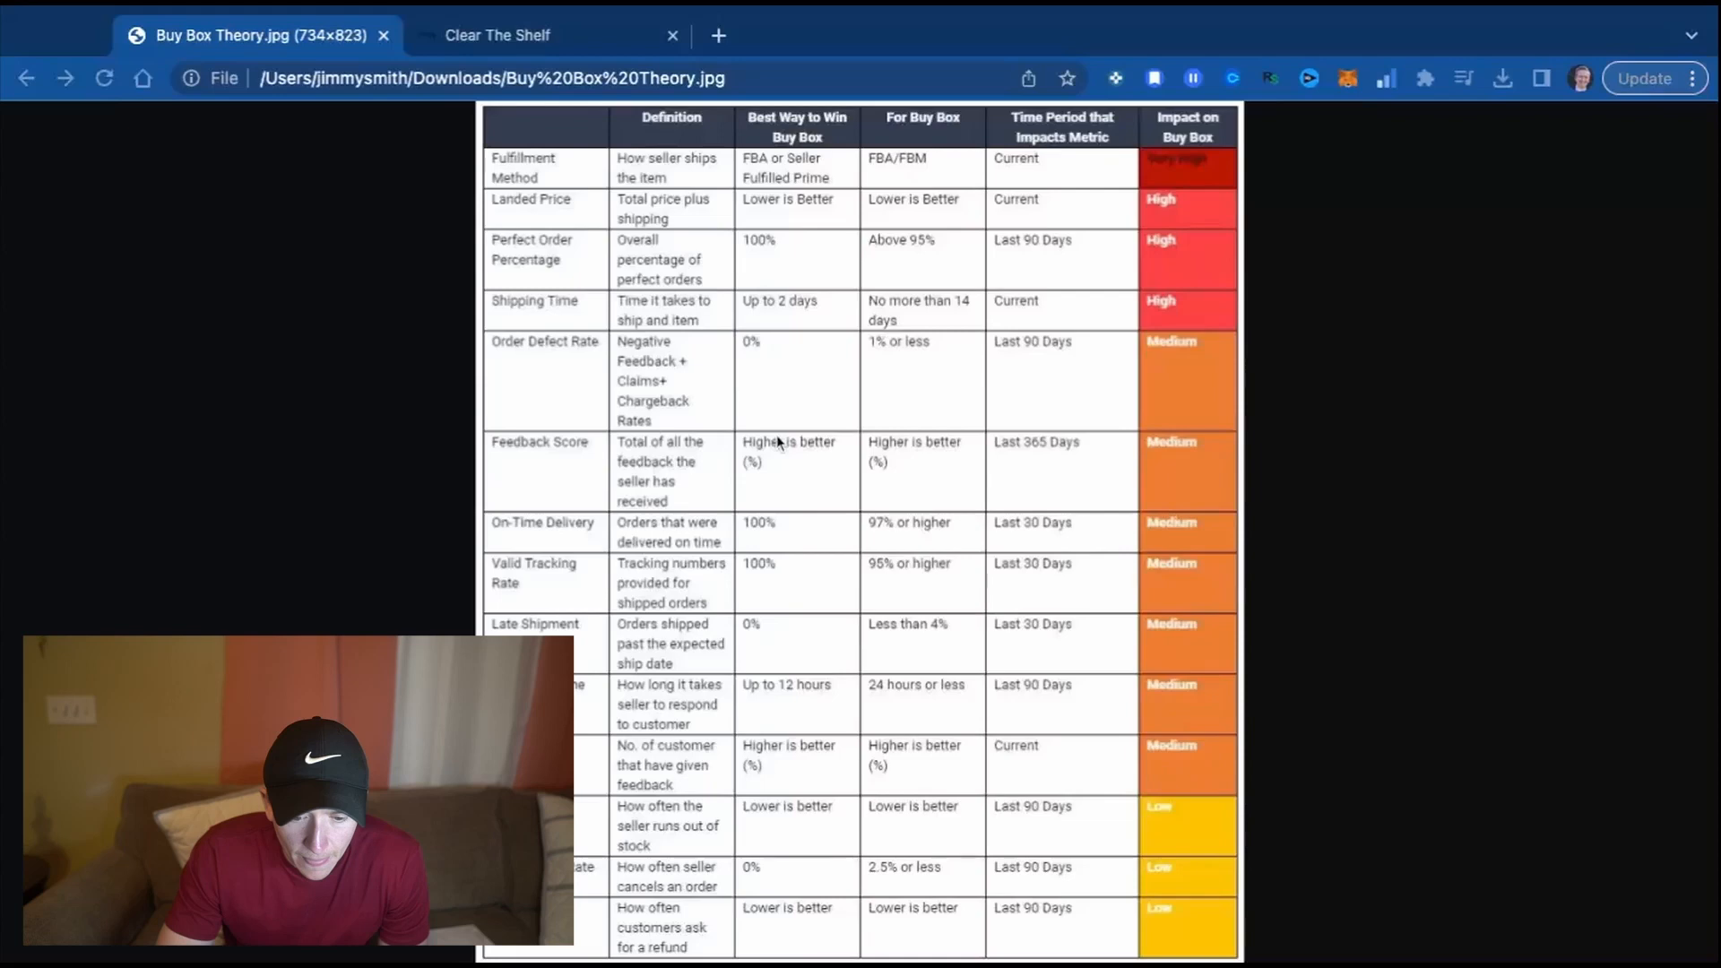
pyautogui.moveTo(1198, 171)
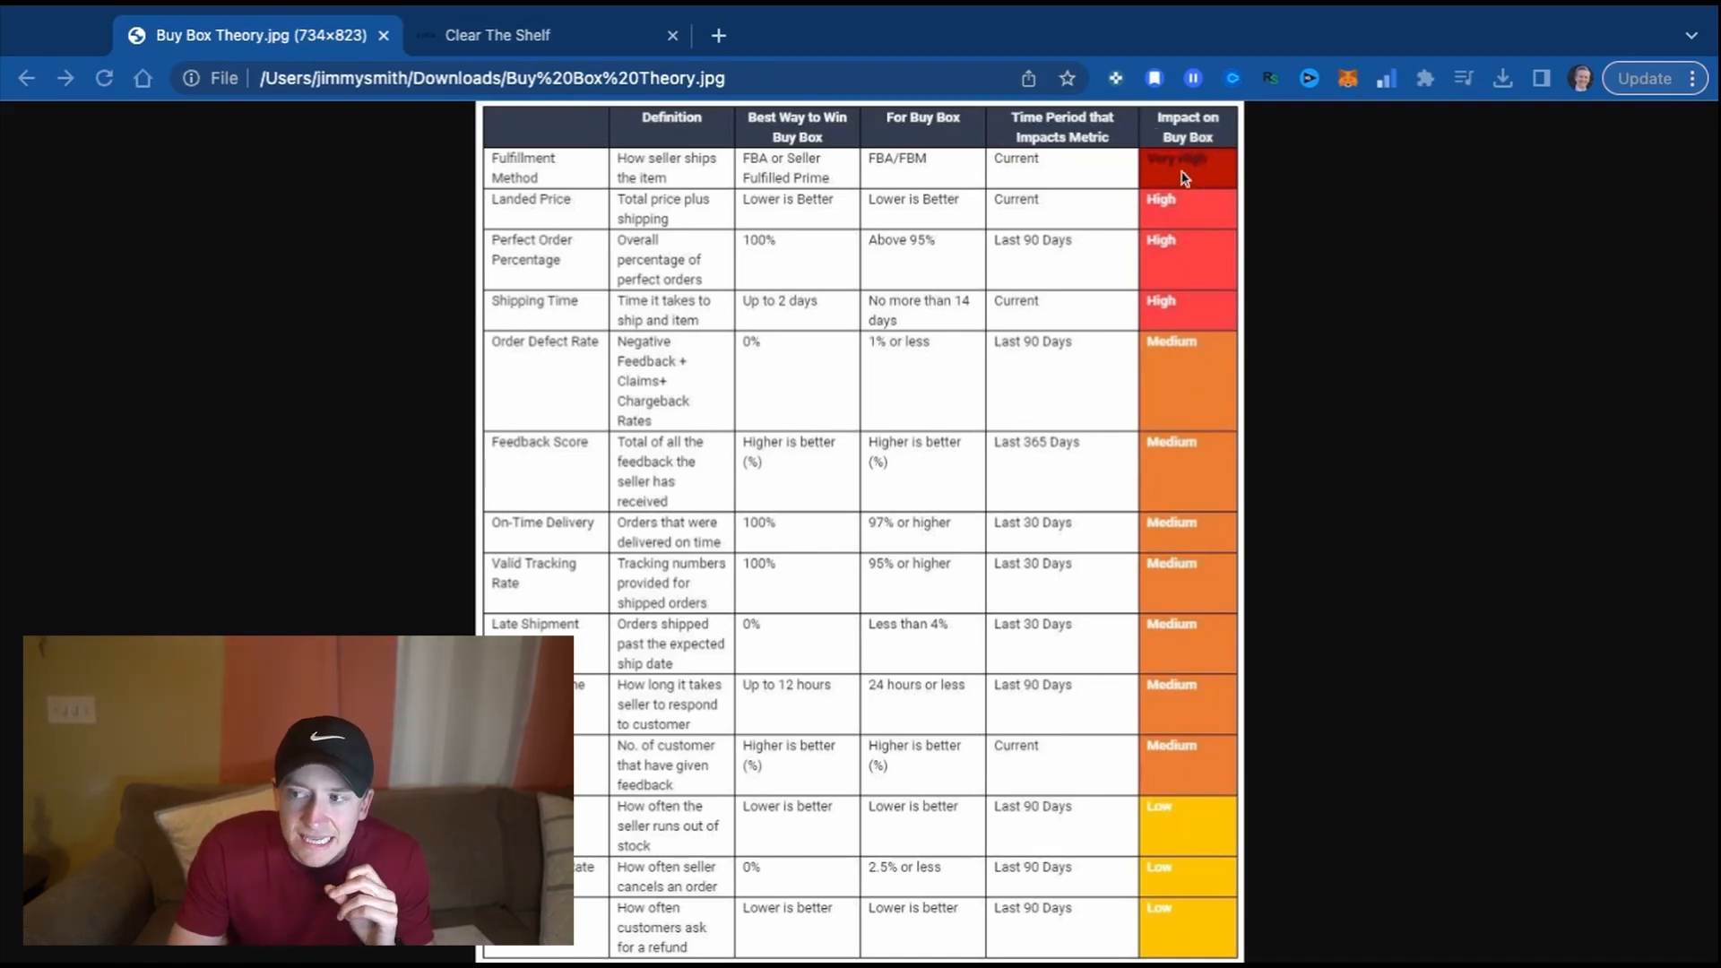
pyautogui.moveTo(1183, 420)
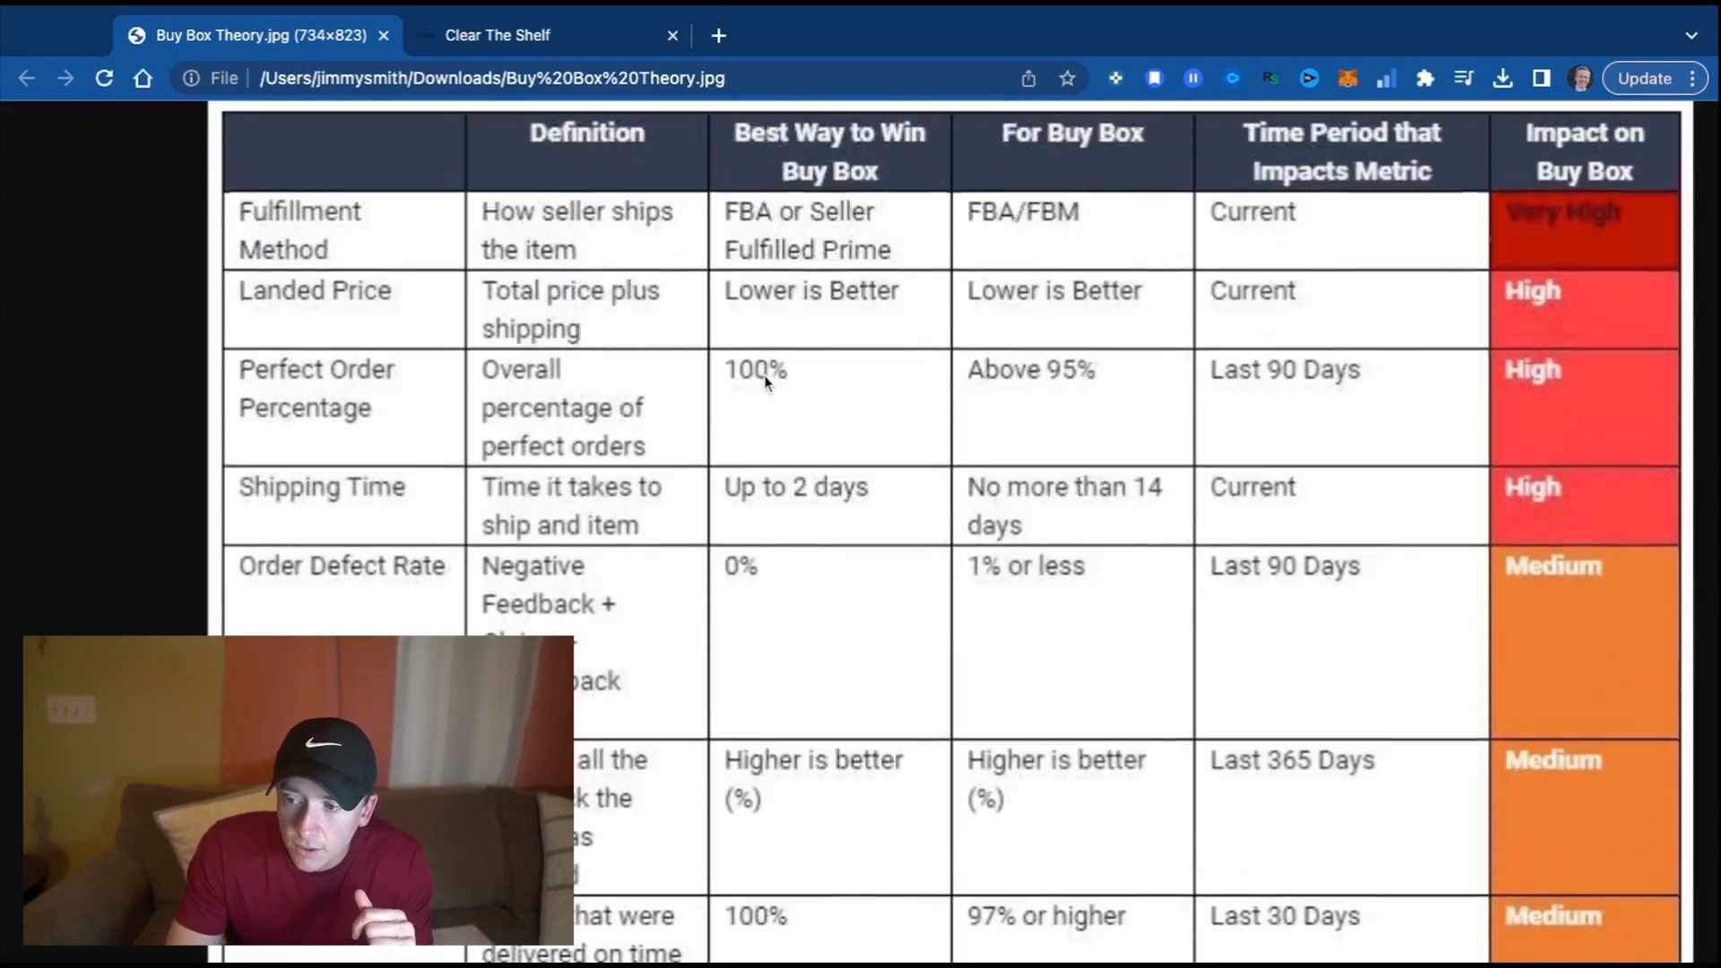
pyautogui.moveTo(407, 229)
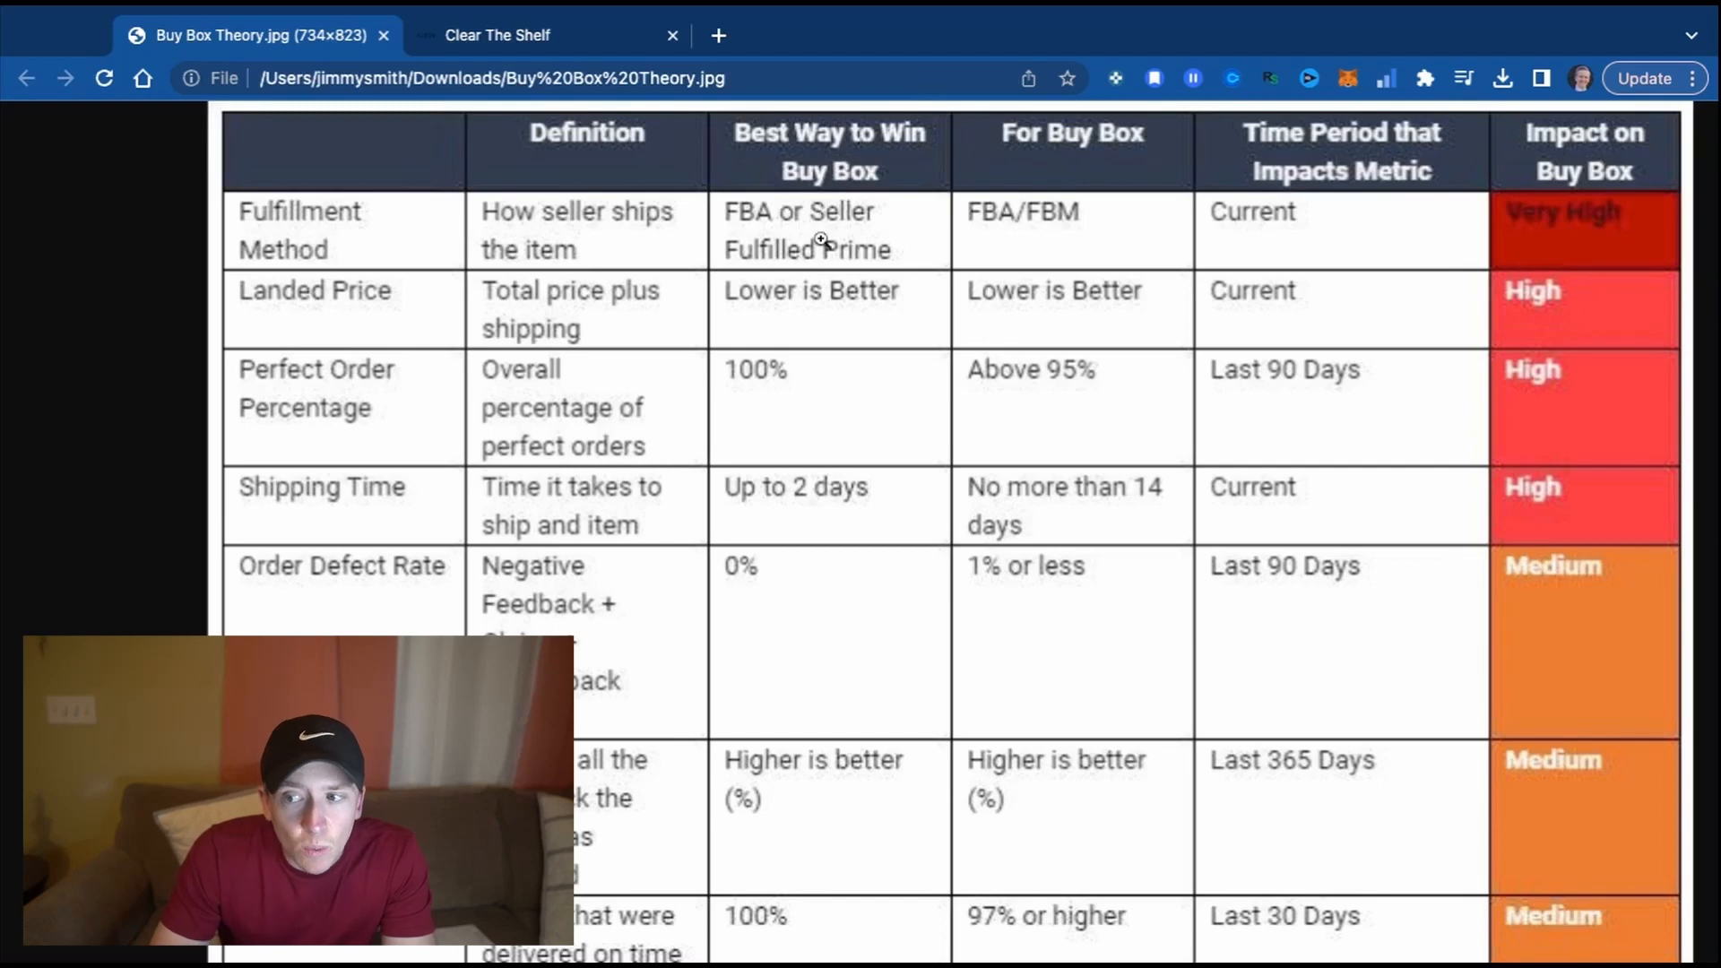
pyautogui.moveTo(954, 239)
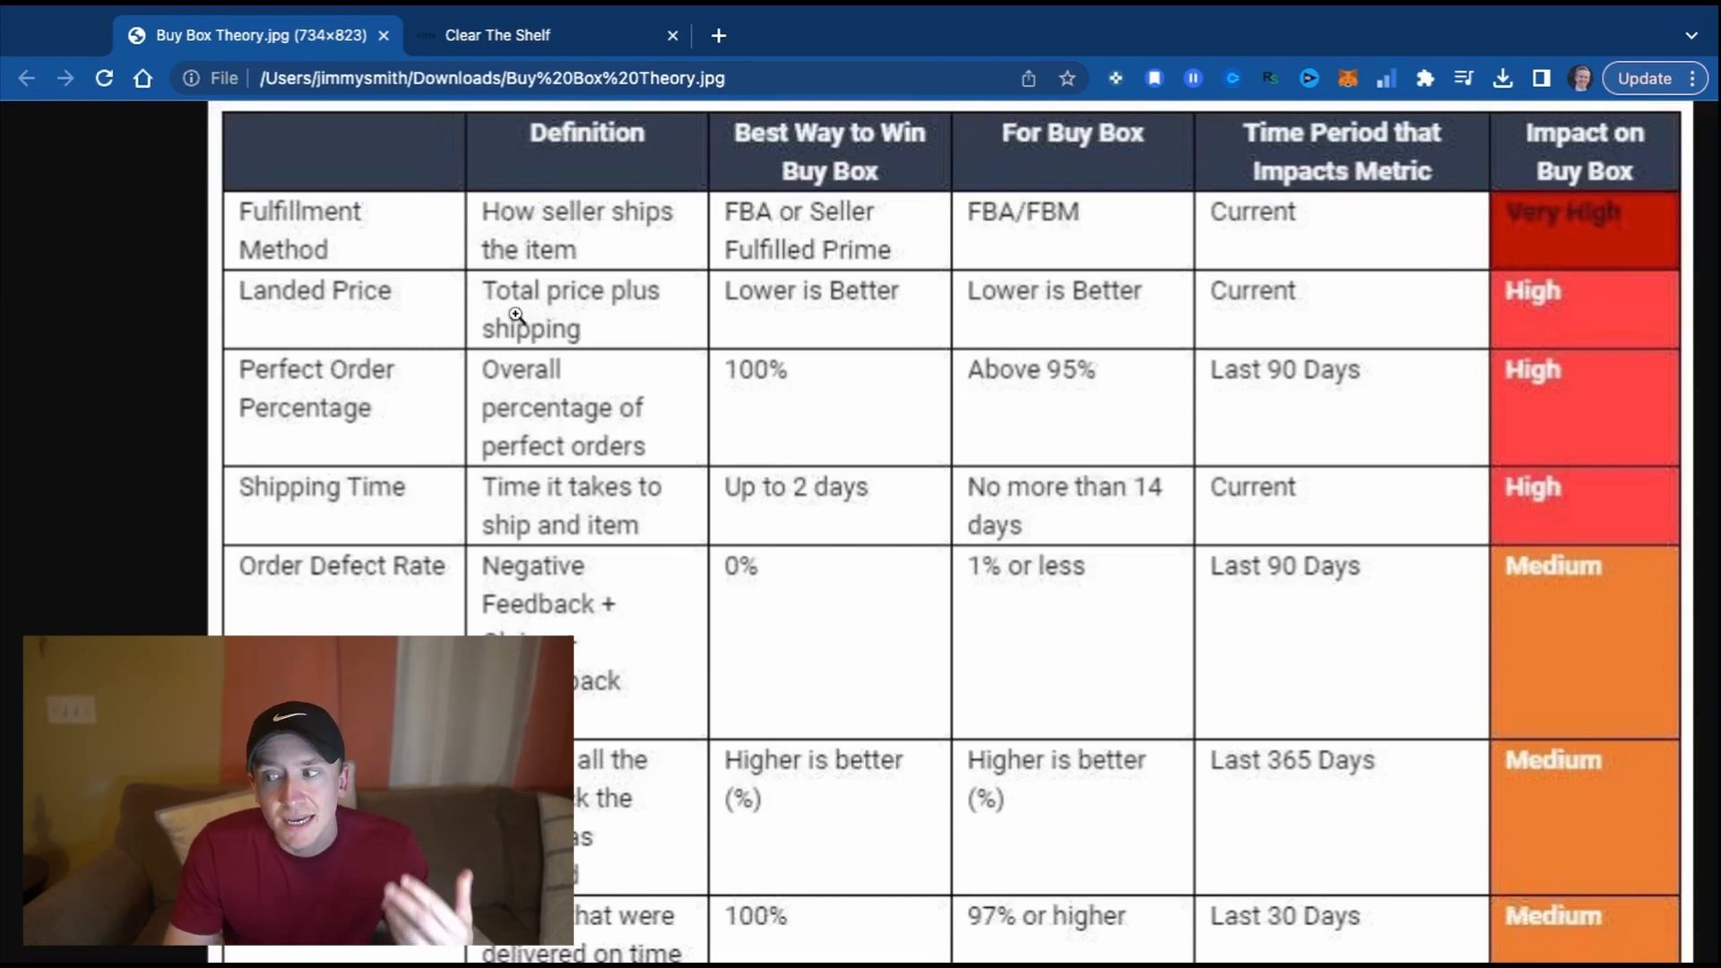
pyautogui.moveTo(1517, 401)
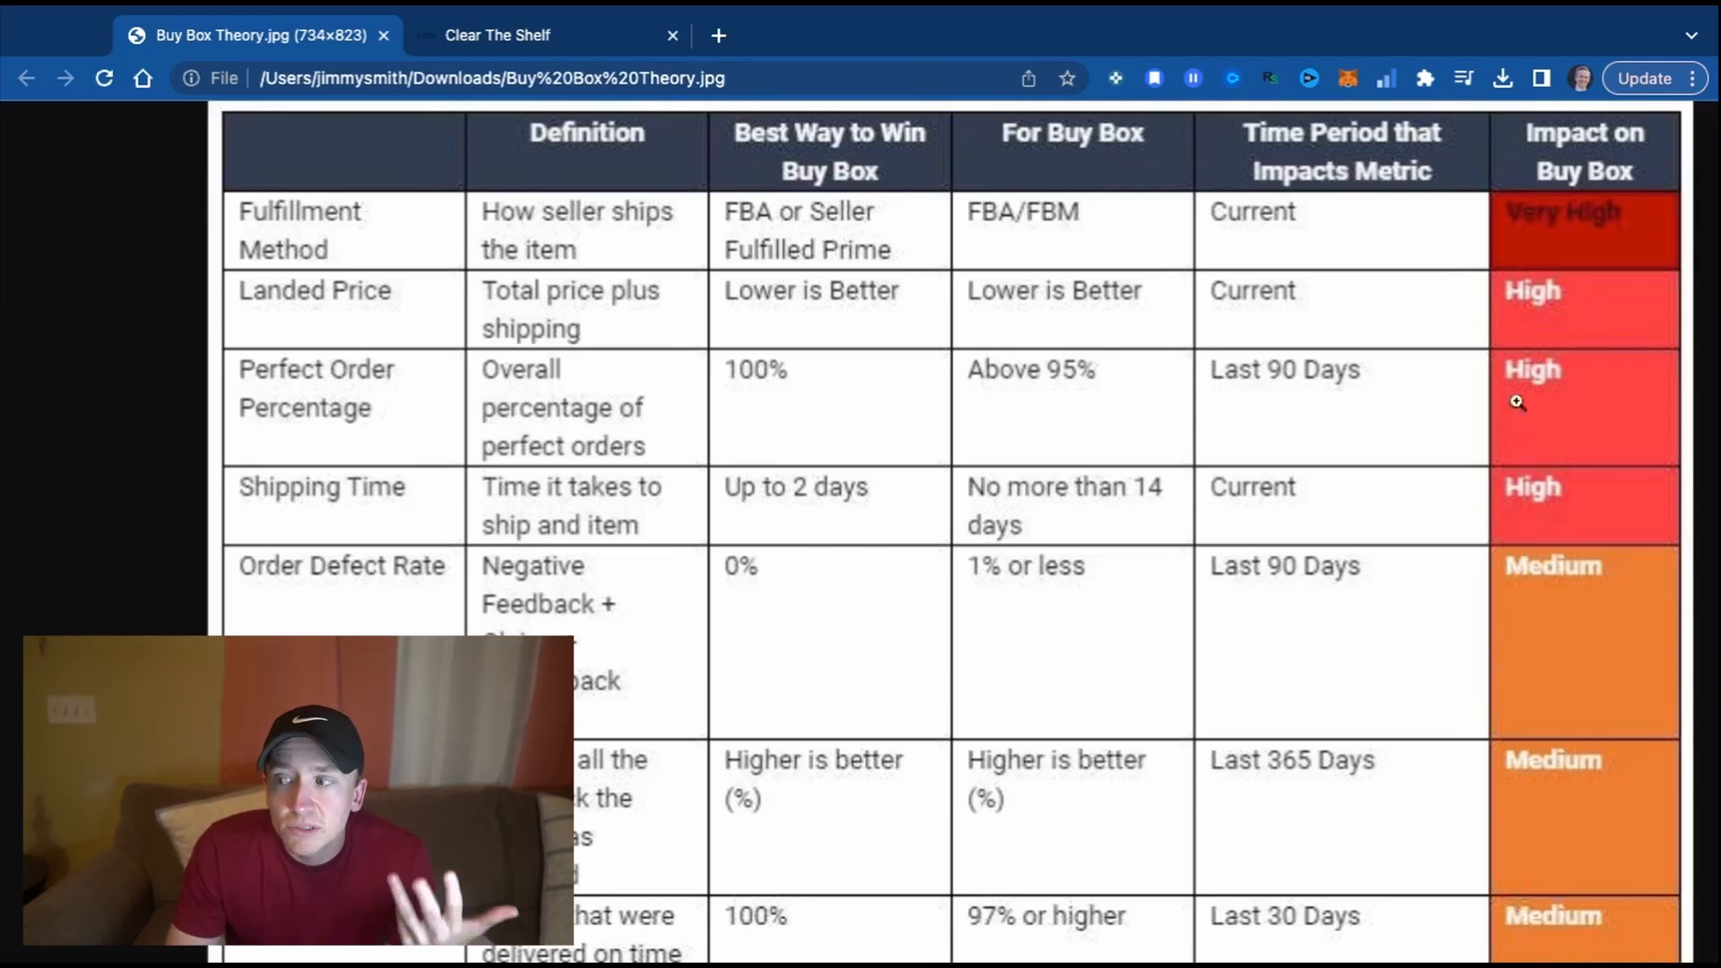
pyautogui.moveTo(1571, 318)
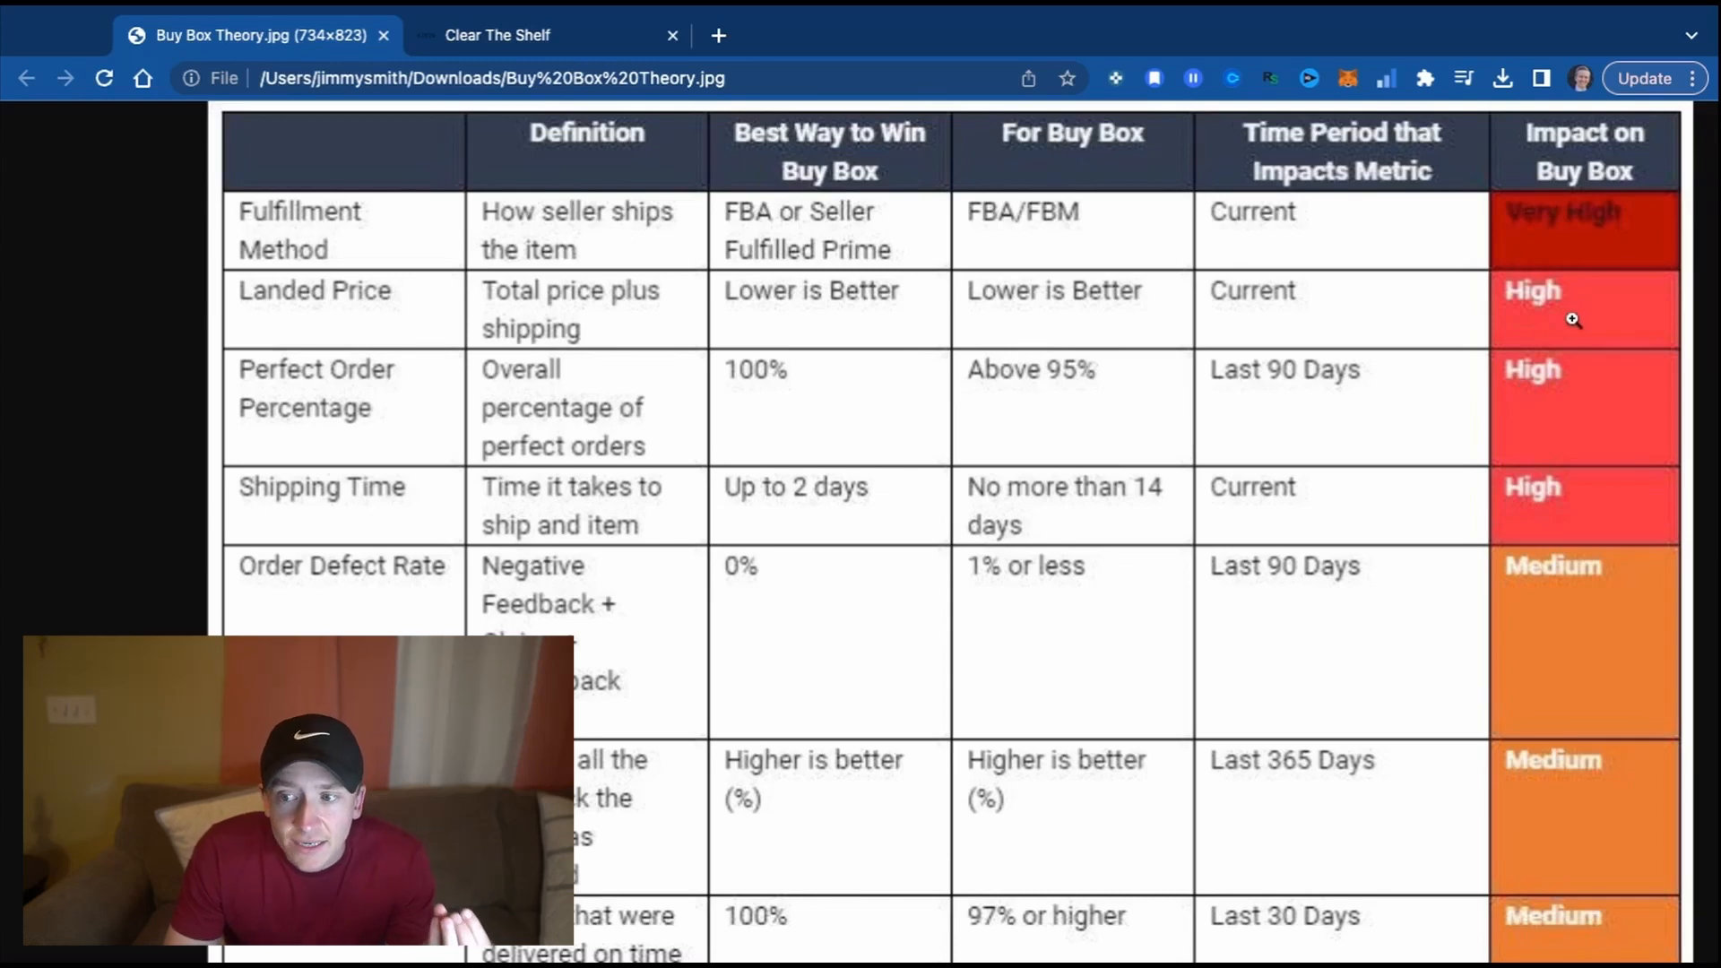
pyautogui.moveTo(625, 331)
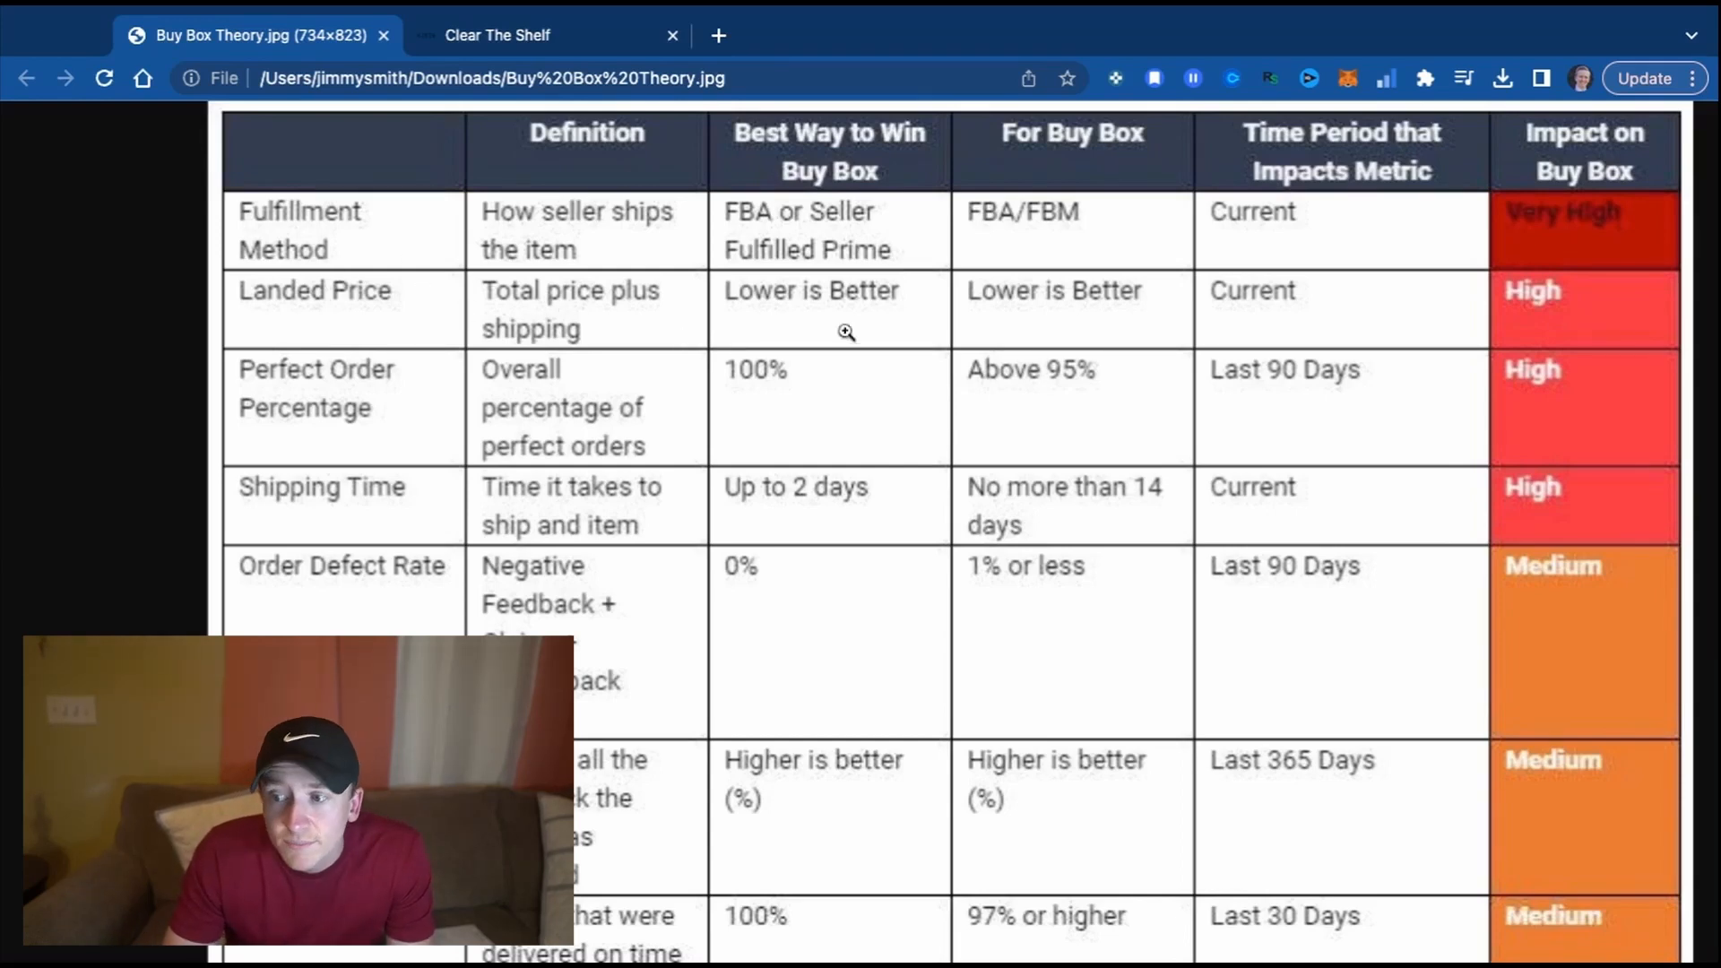
pyautogui.moveTo(828, 167)
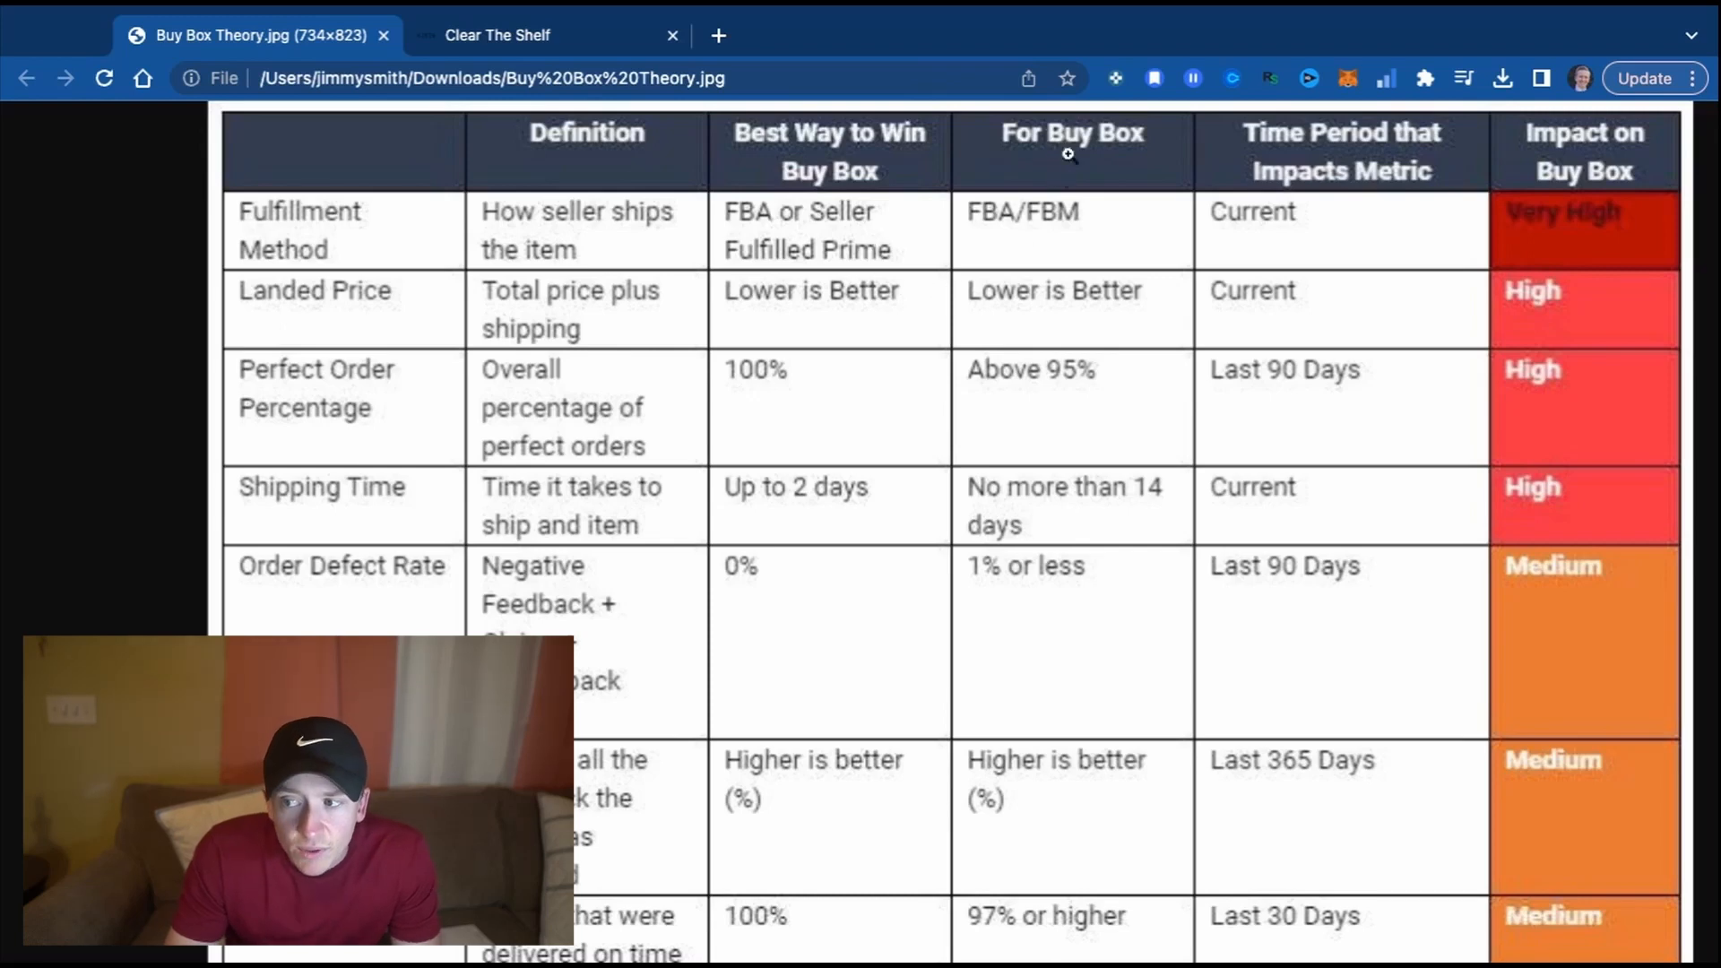
pyautogui.moveTo(1105, 327)
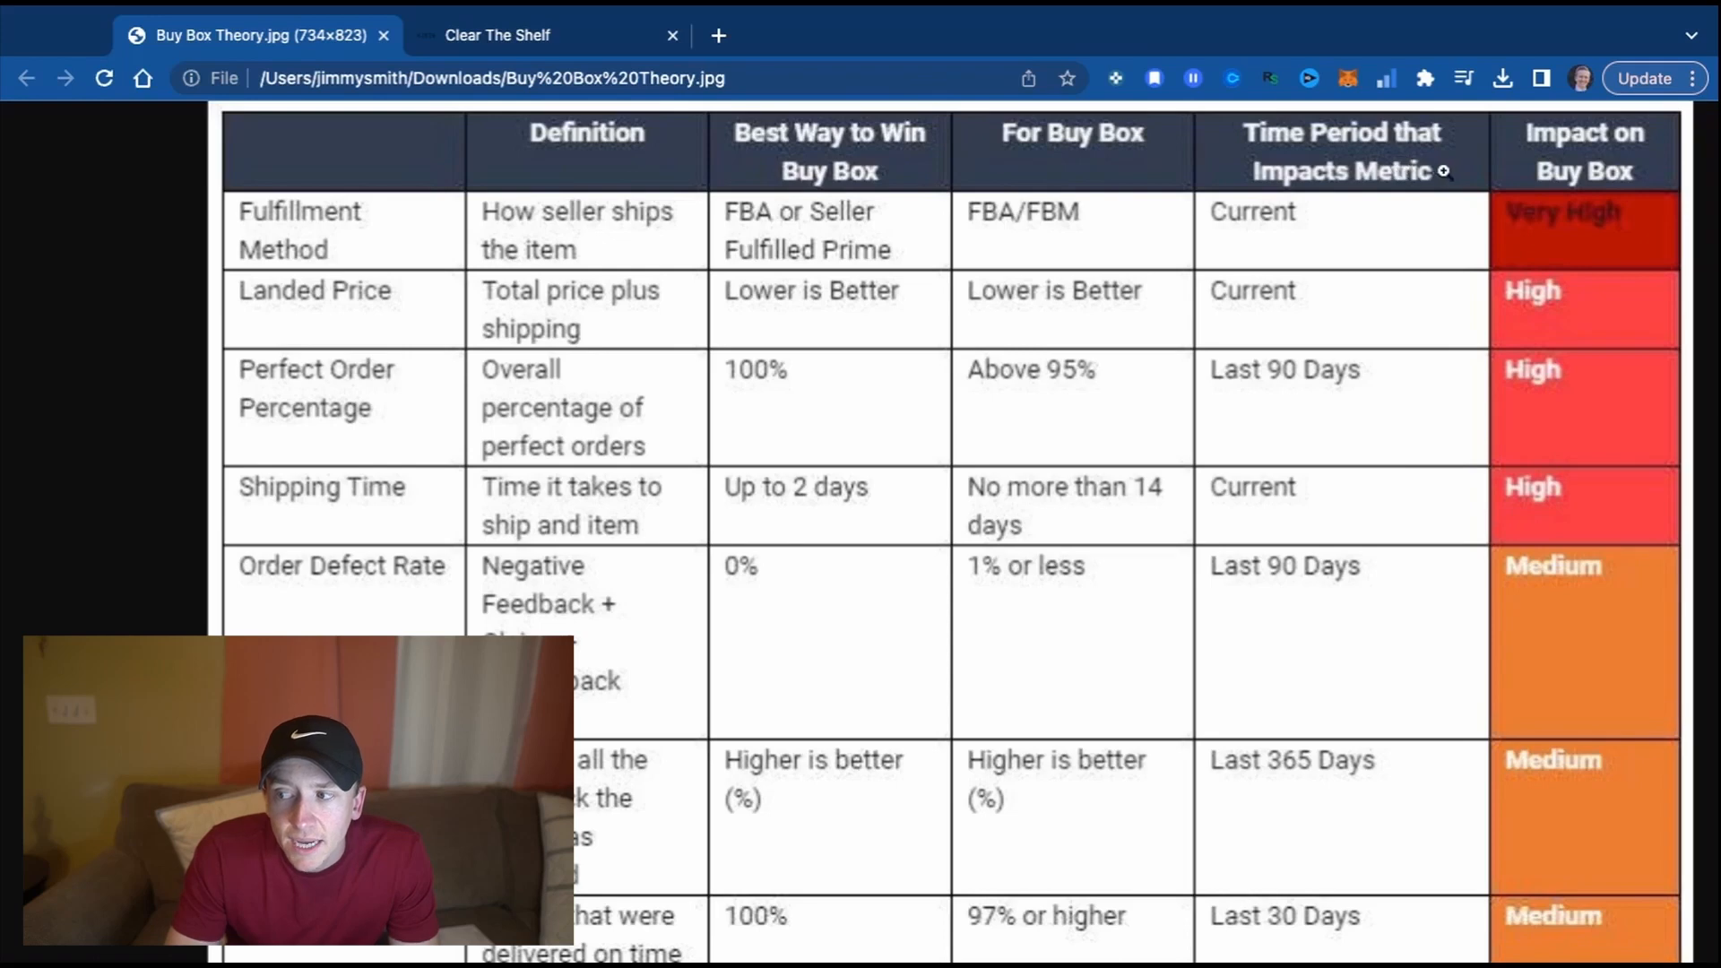
pyautogui.moveTo(1272, 319)
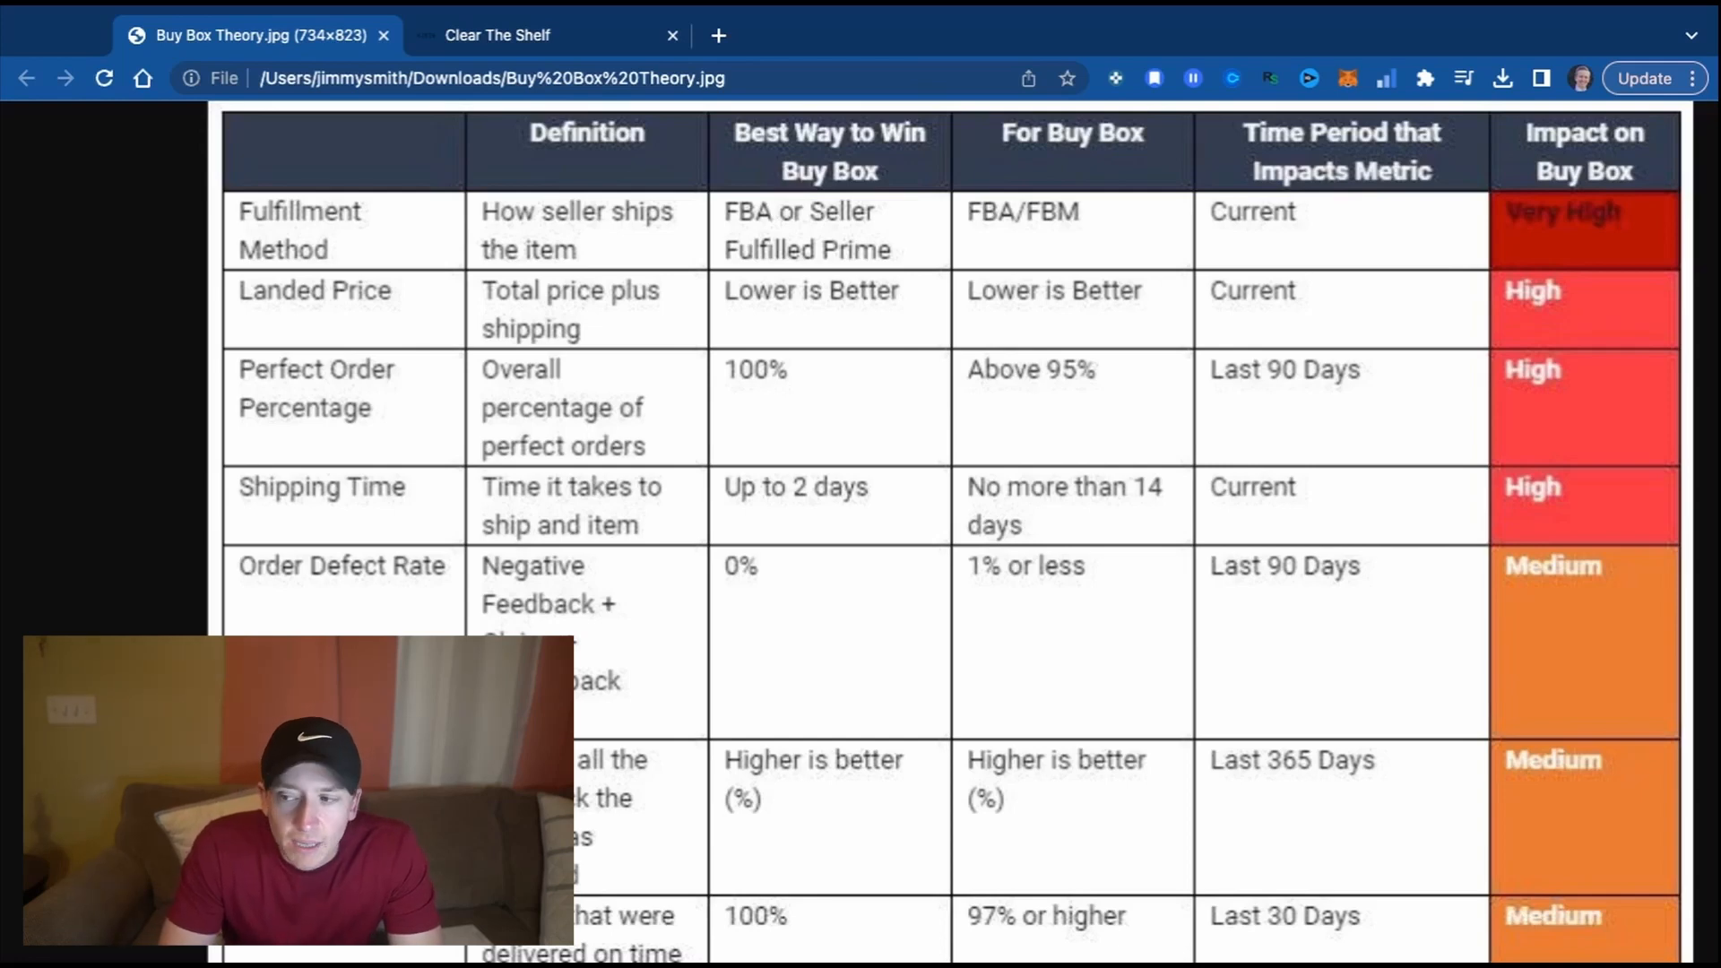
pyautogui.scroll(-3)
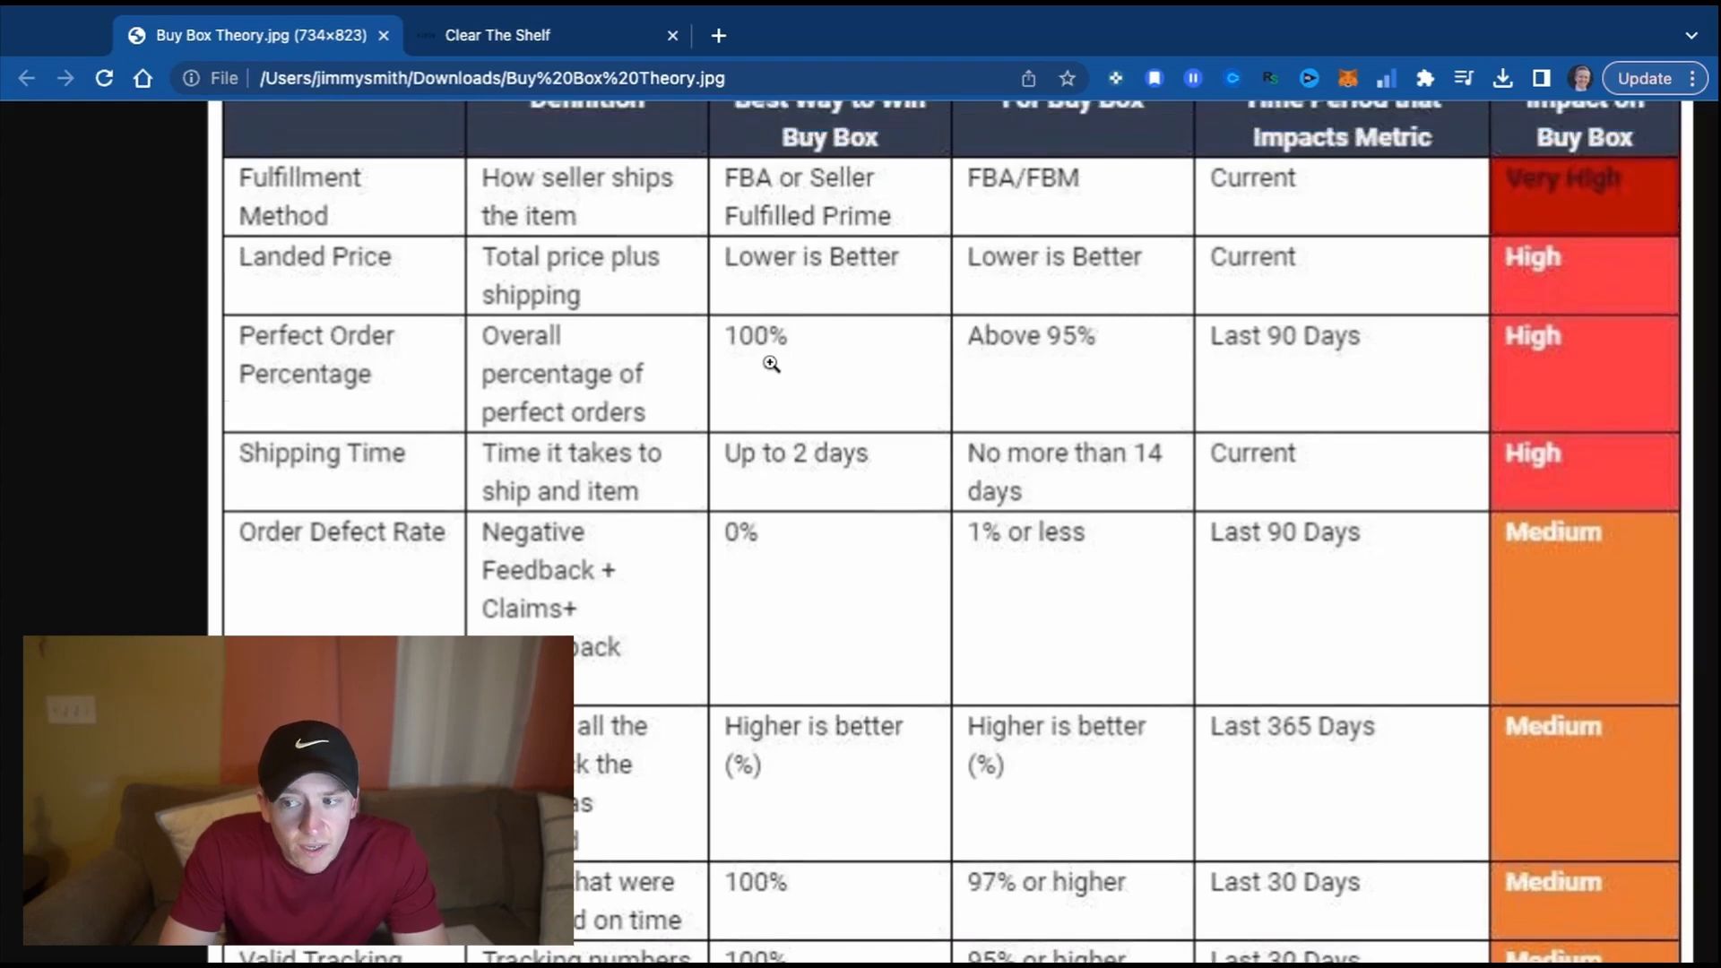
pyautogui.scroll(-3)
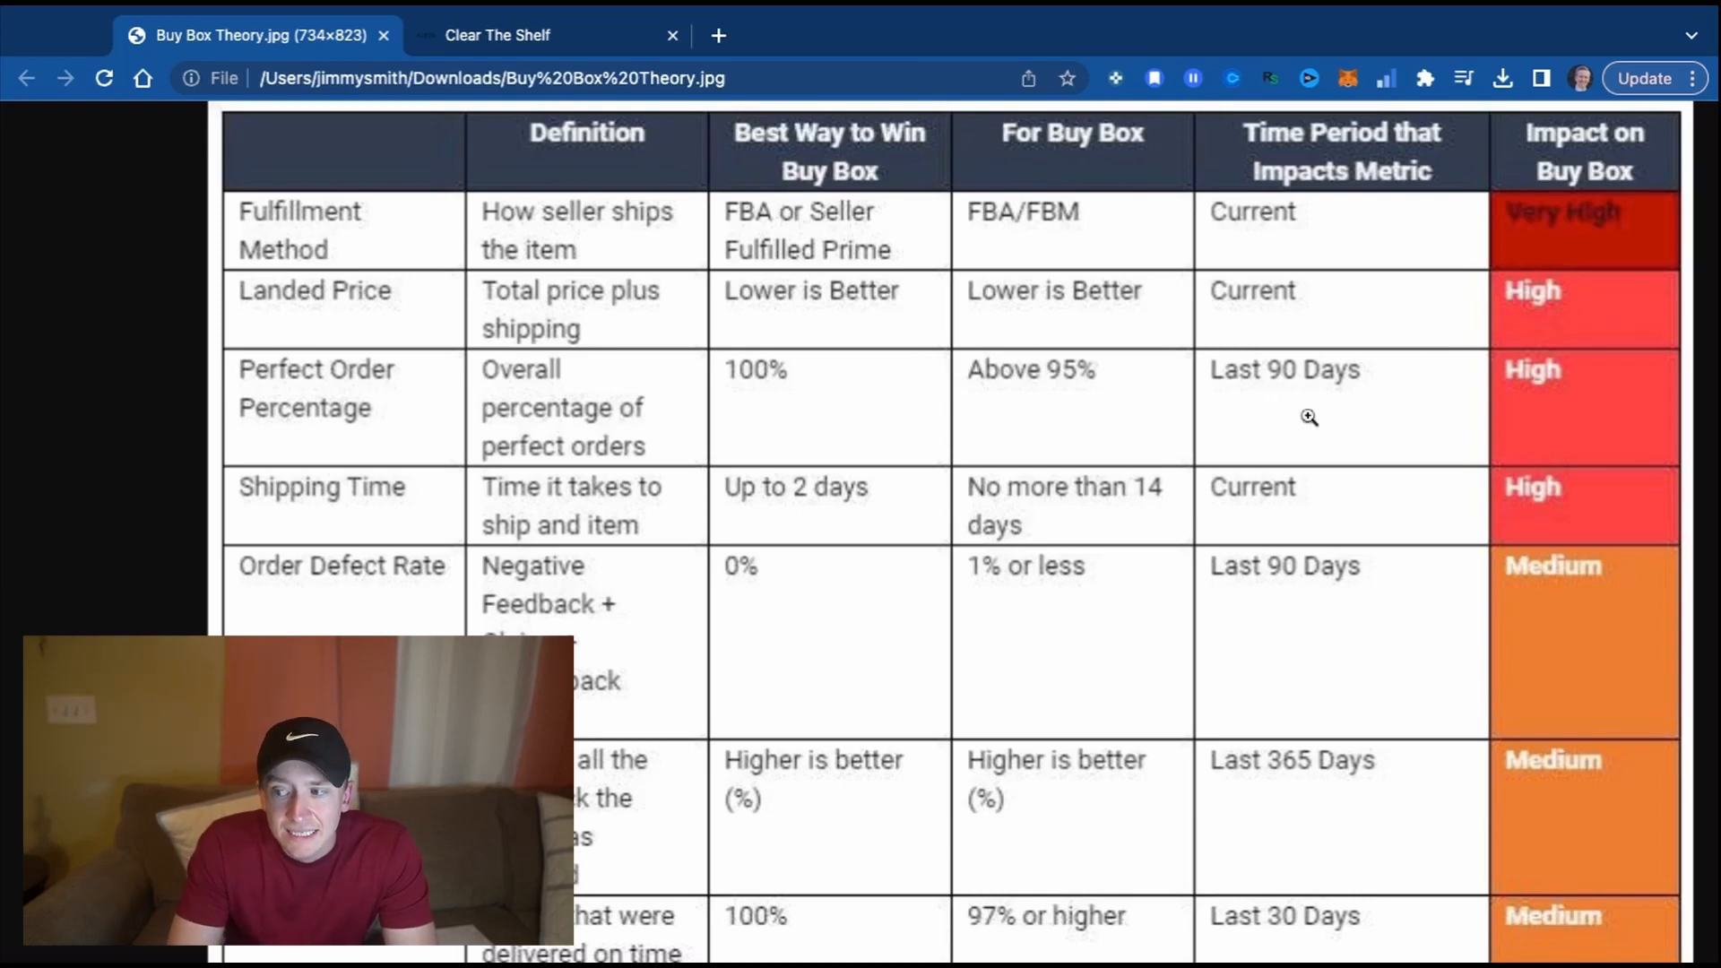
pyautogui.moveTo(1379, 383)
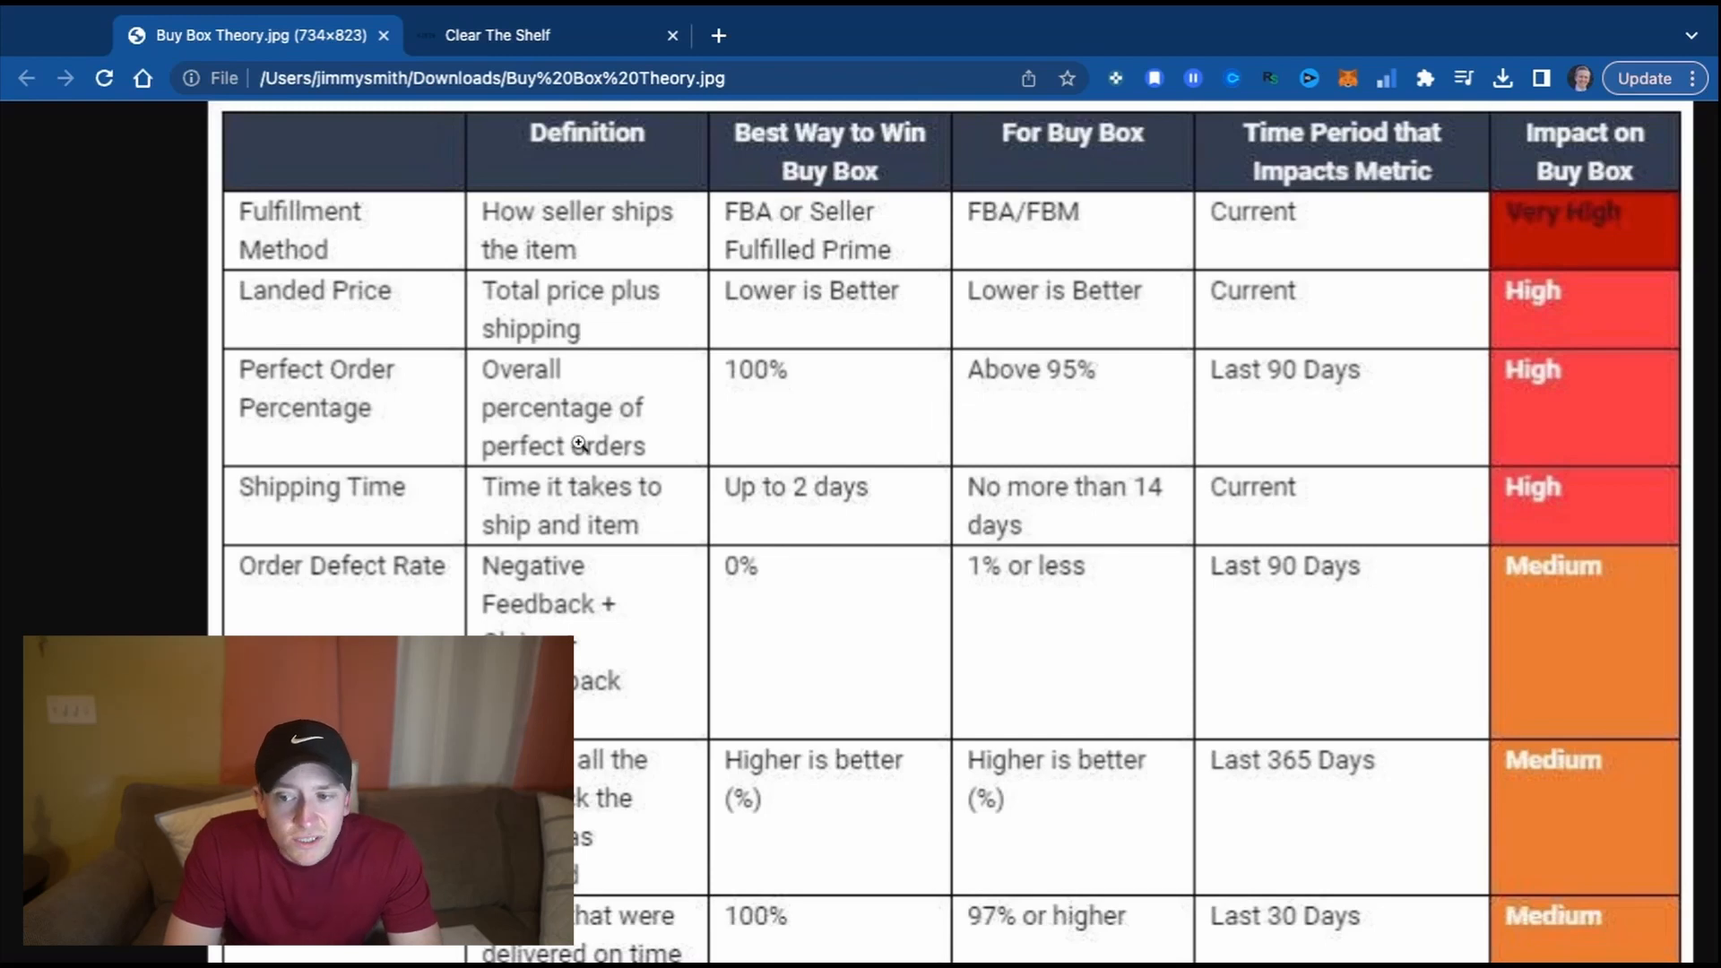
# Scroll the chart so the Very High and High rows sit just under the header.
pyautogui.scroll(-3)
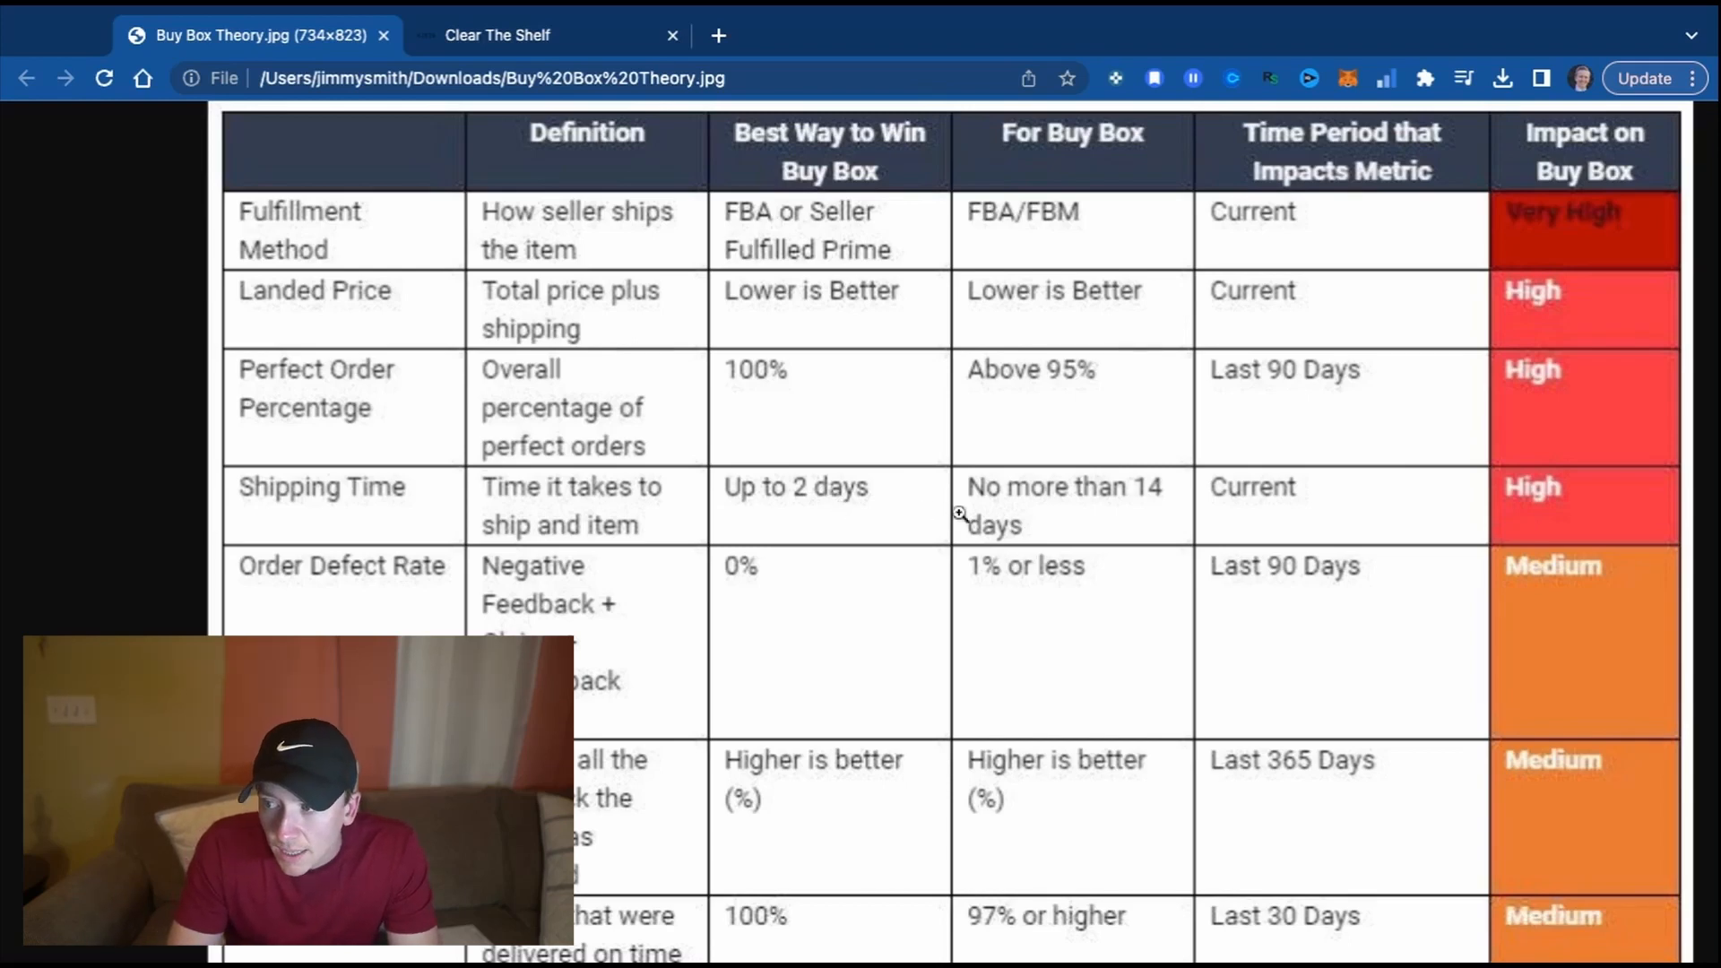
pyautogui.moveTo(1284, 505)
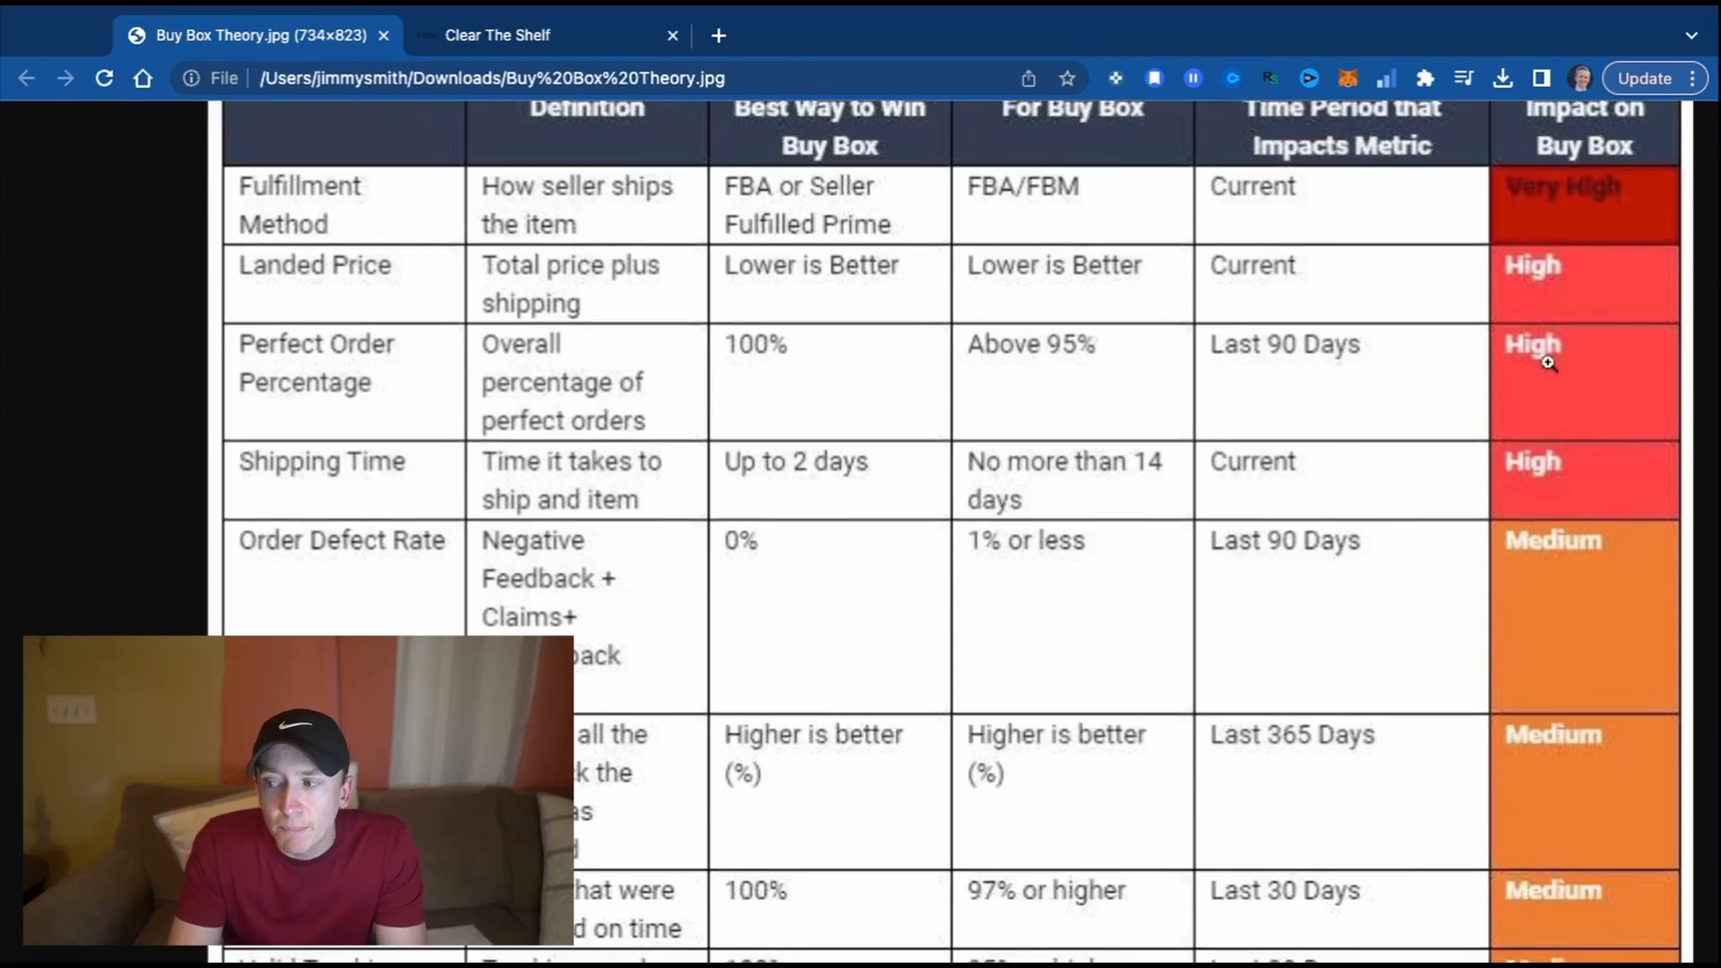
pyautogui.scroll(-3)
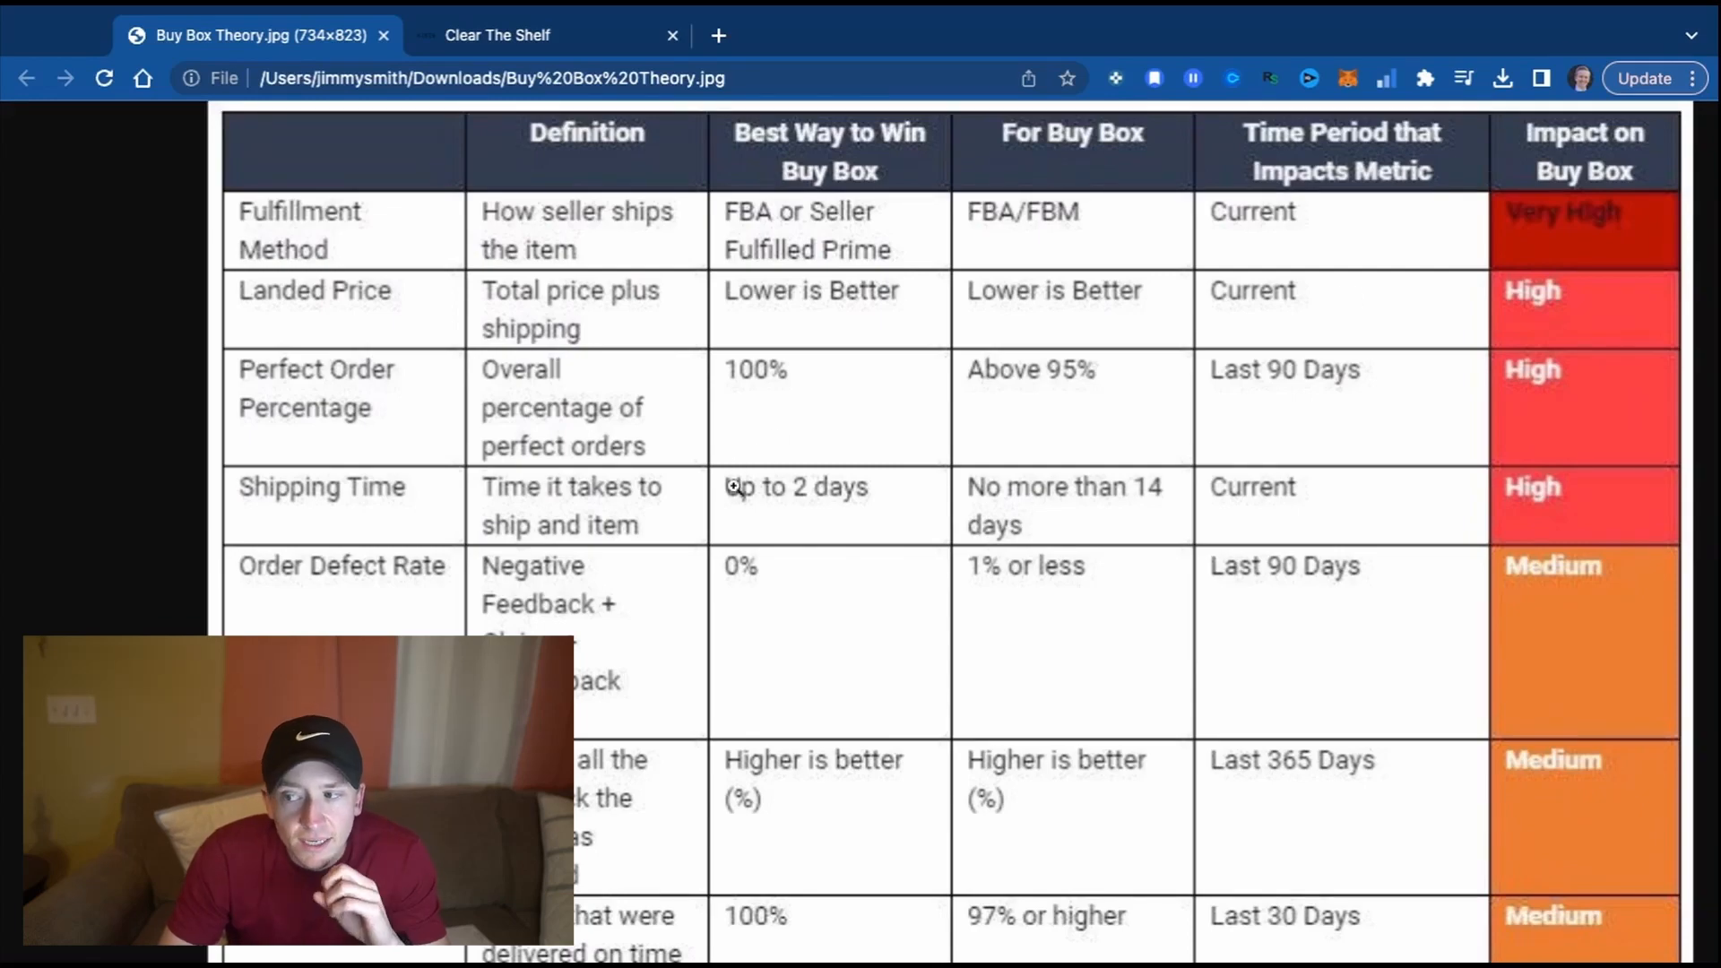
# Scroll down until Order Defect Rate and Feedback Score rows are fully readable.
pyautogui.scroll(-3)
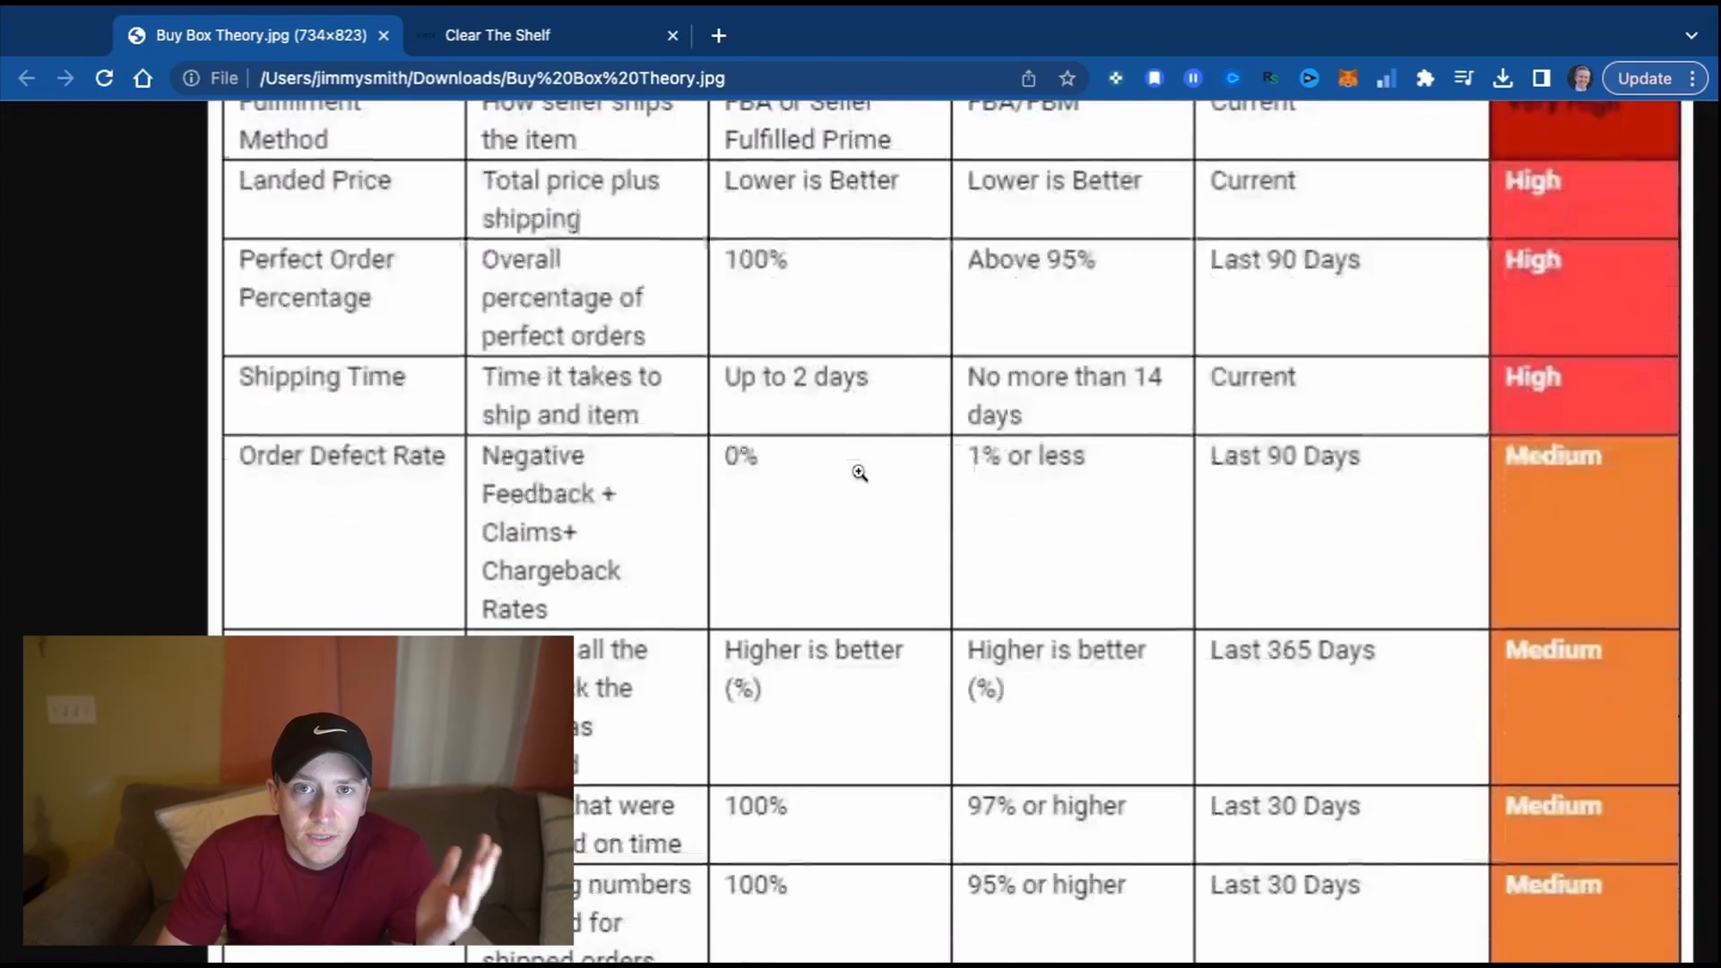
pyautogui.scroll(-3)
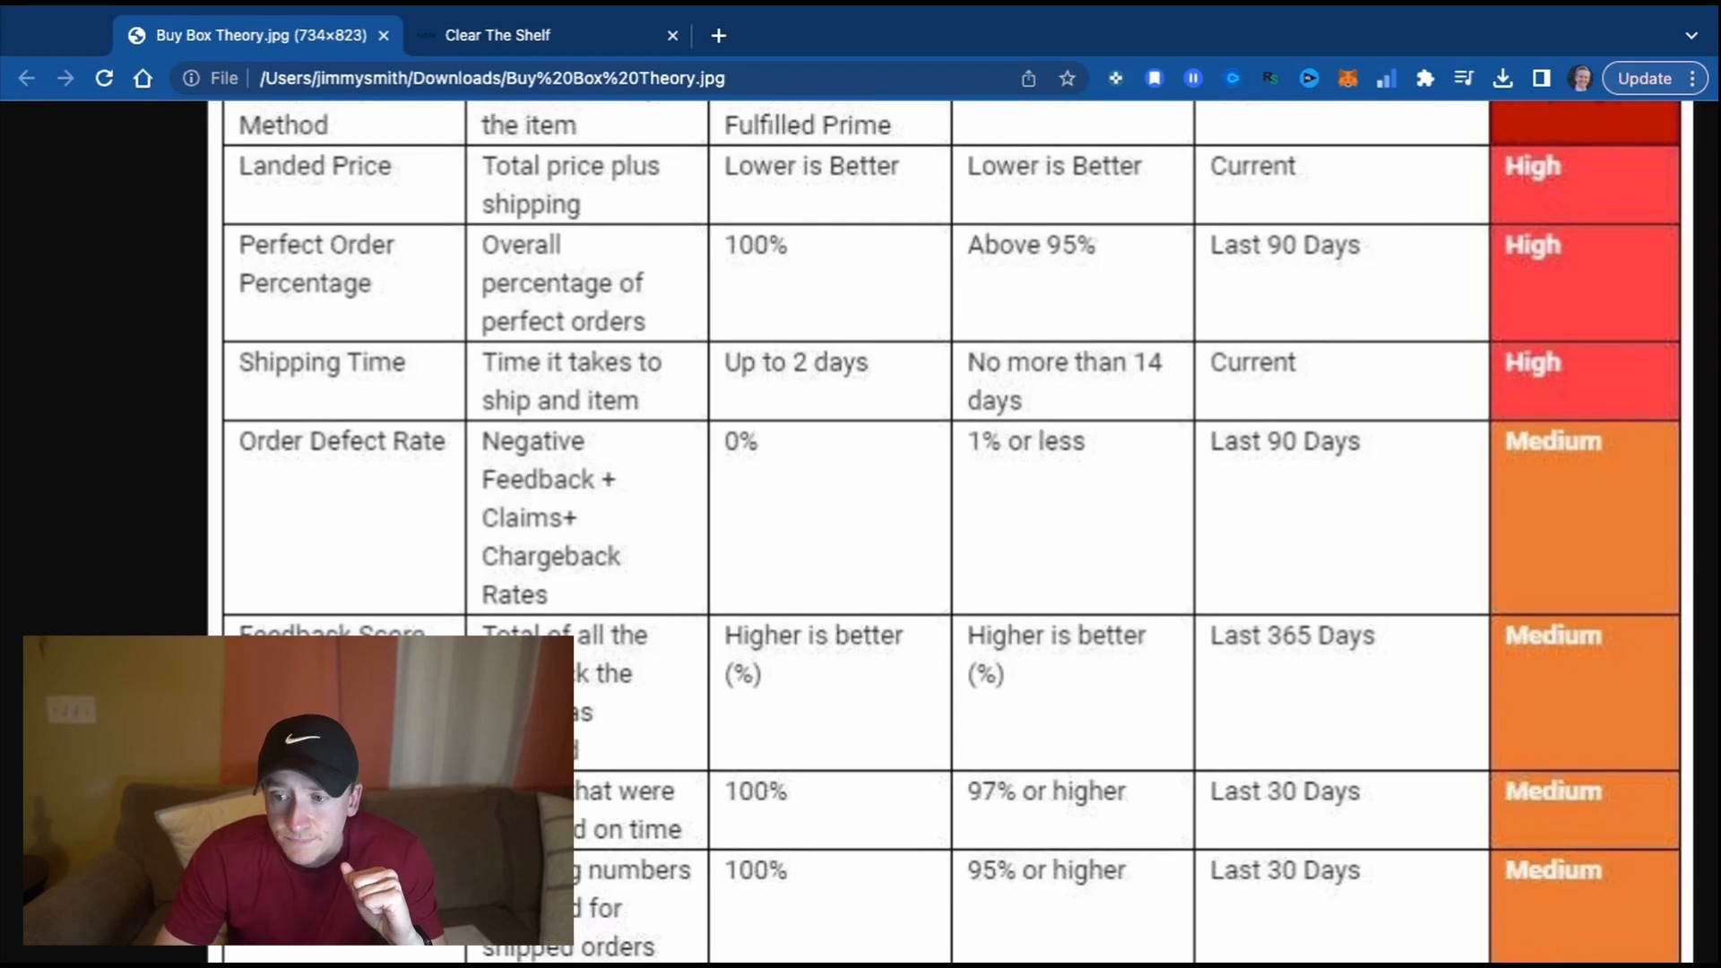
pyautogui.scroll(-3)
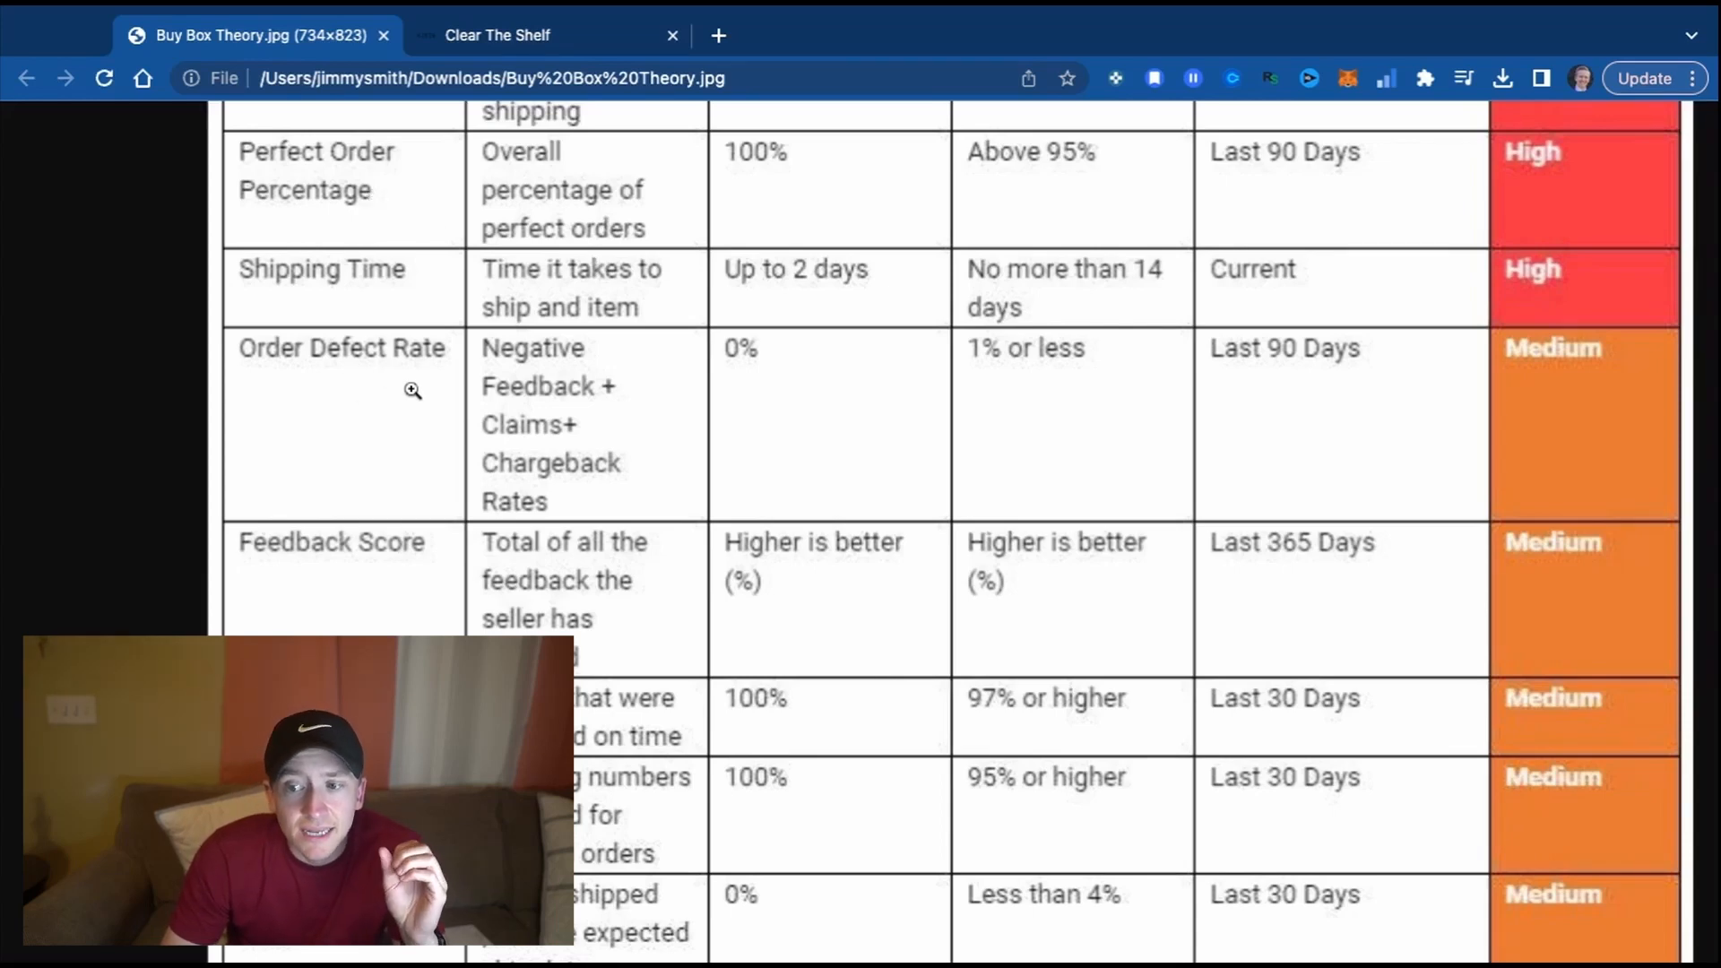
pyautogui.scroll(-3)
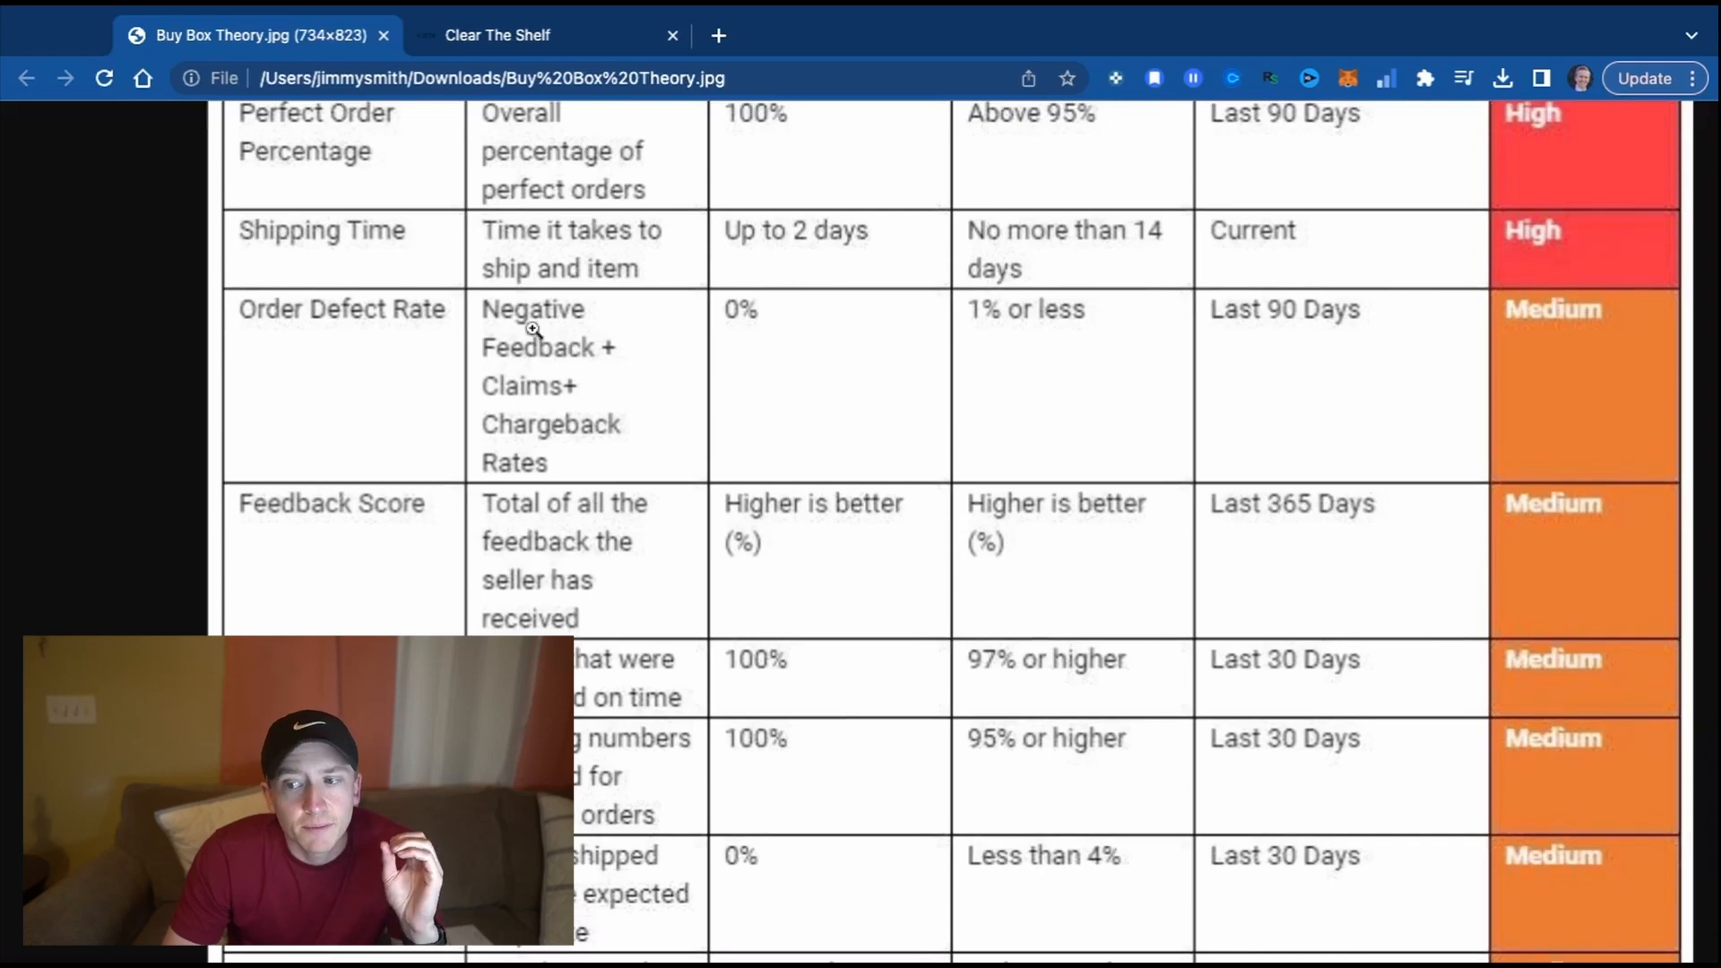
pyautogui.moveTo(556, 426)
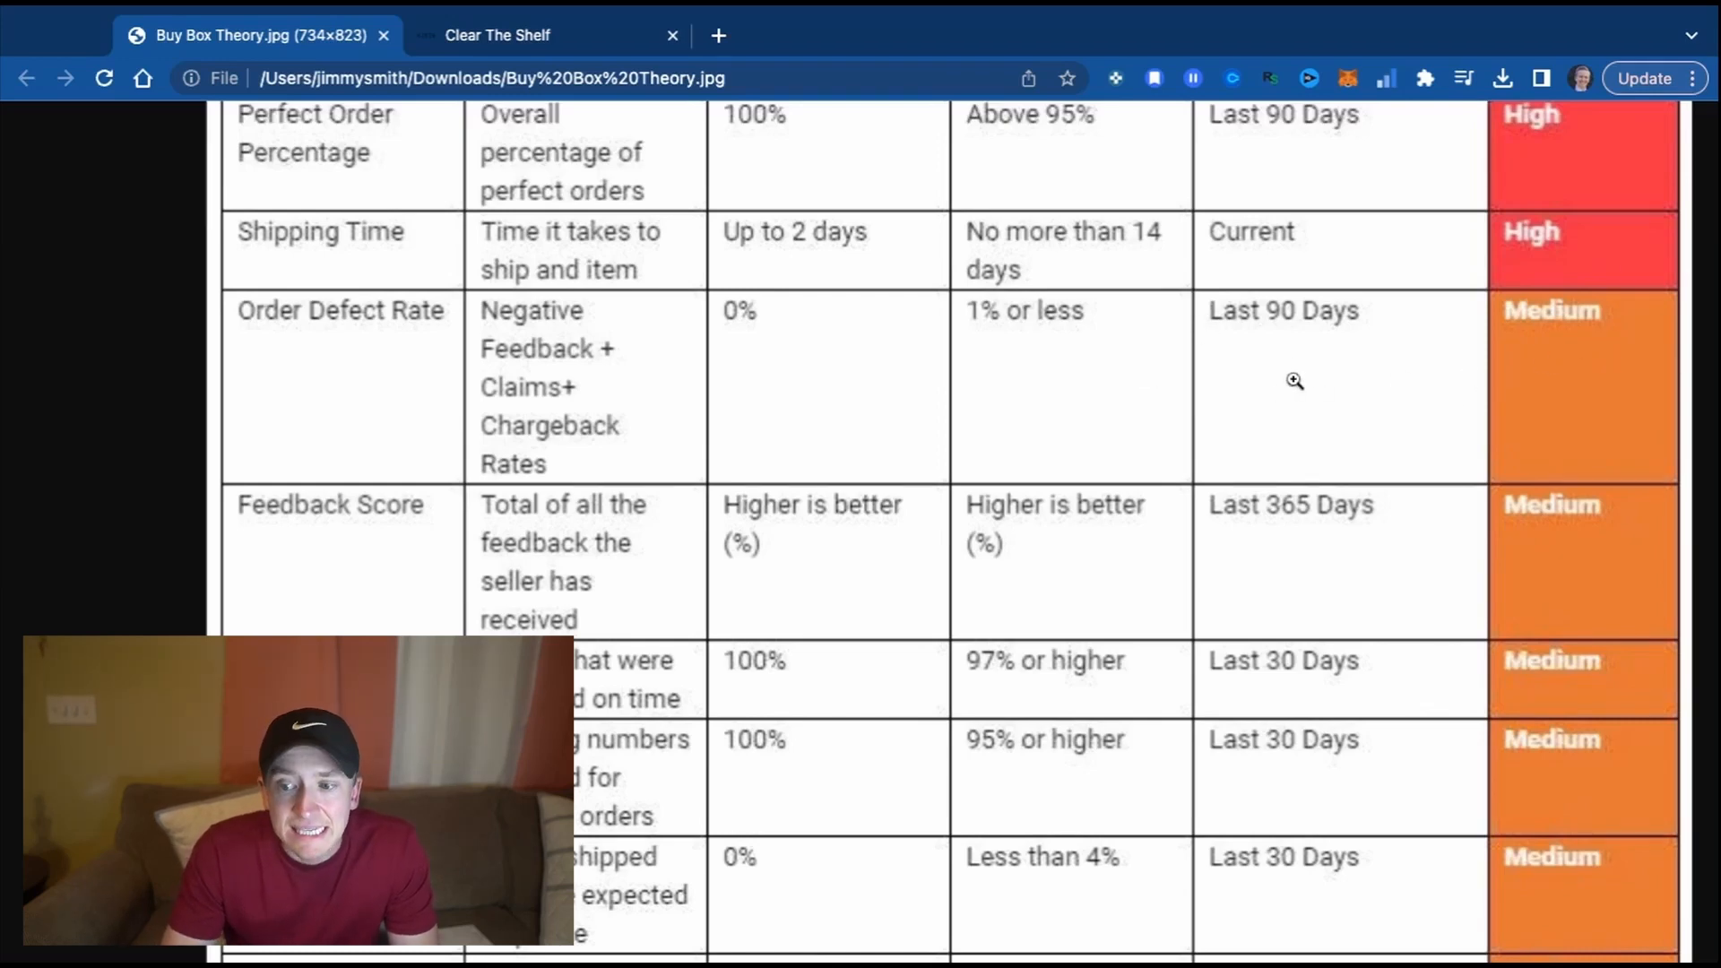
# Scroll down to reveal On-Time Delivery and the following Medium-impact rows.
pyautogui.scroll(-3)
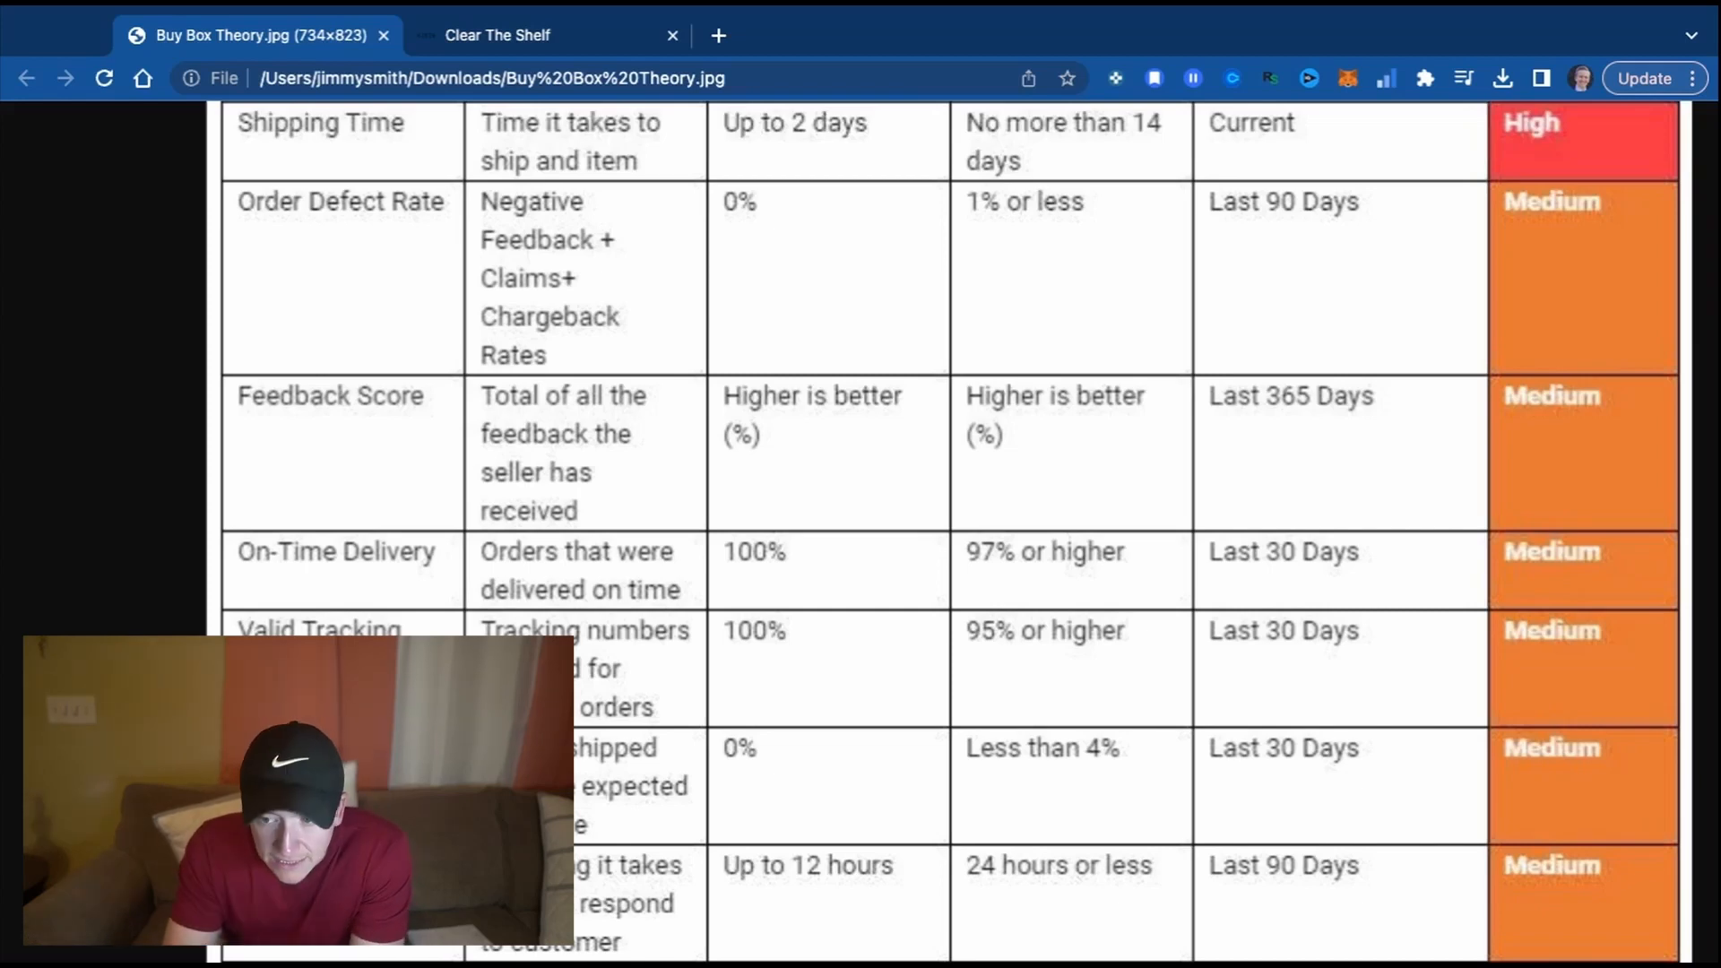
# Scroll down to show Valid Tracking Rate, Late Shipment Rate and the first Low row.
pyautogui.scroll(-3)
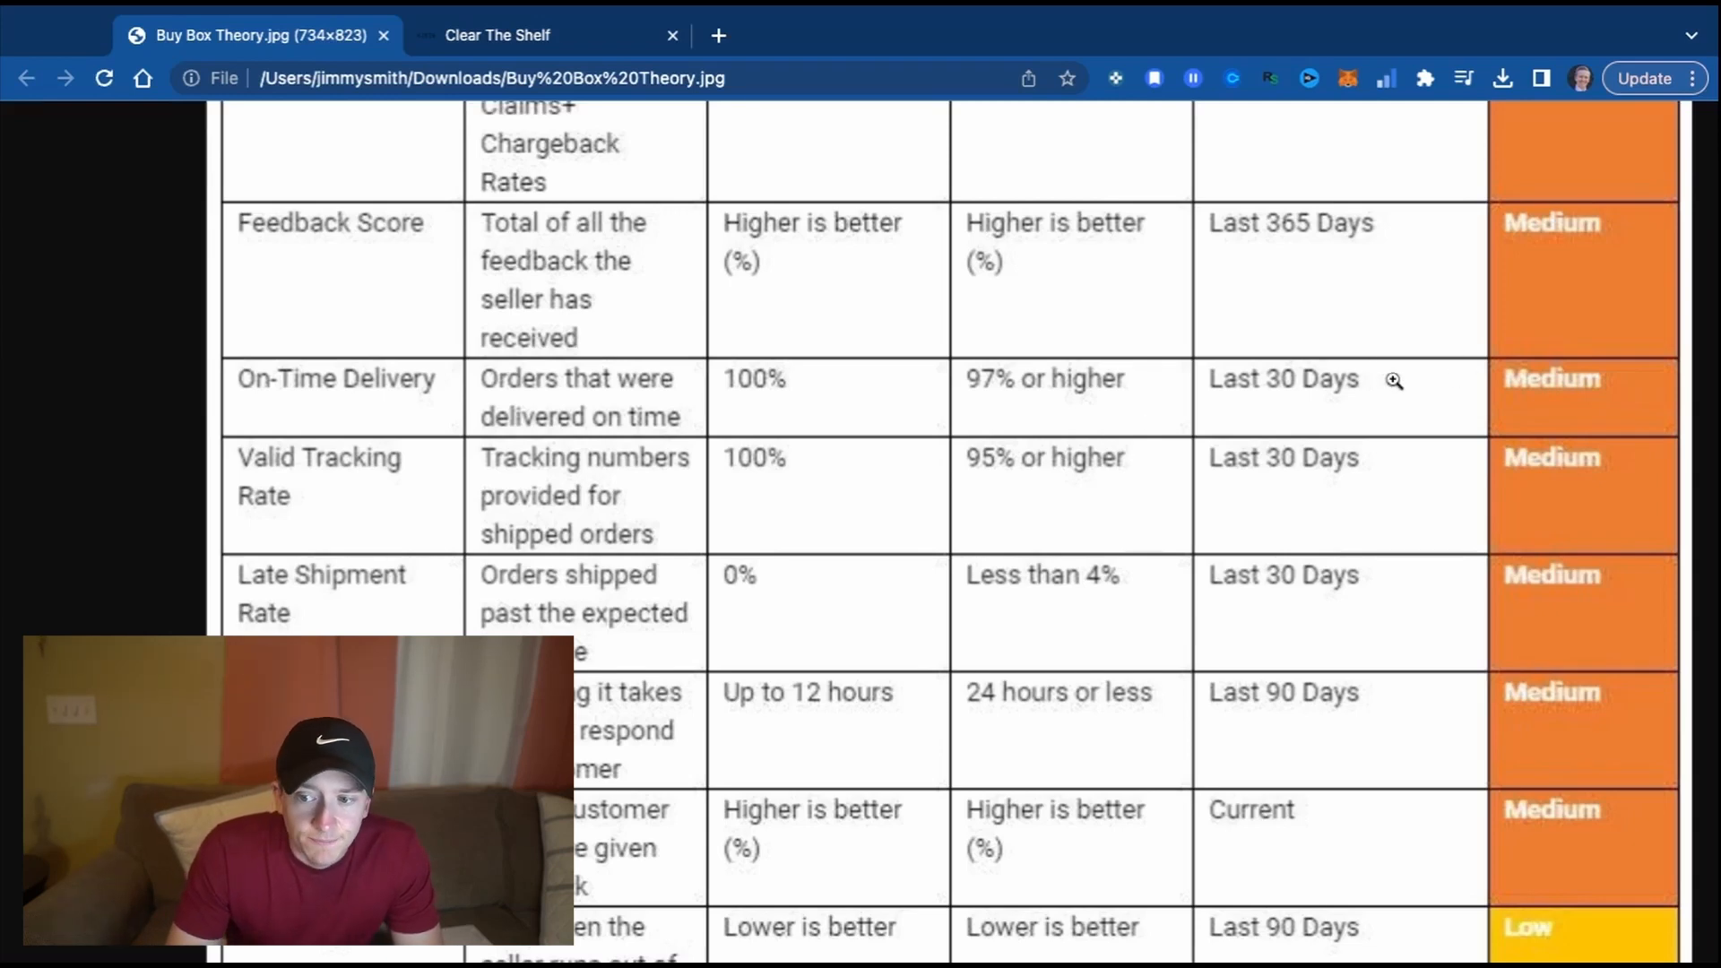
pyautogui.scroll(-3)
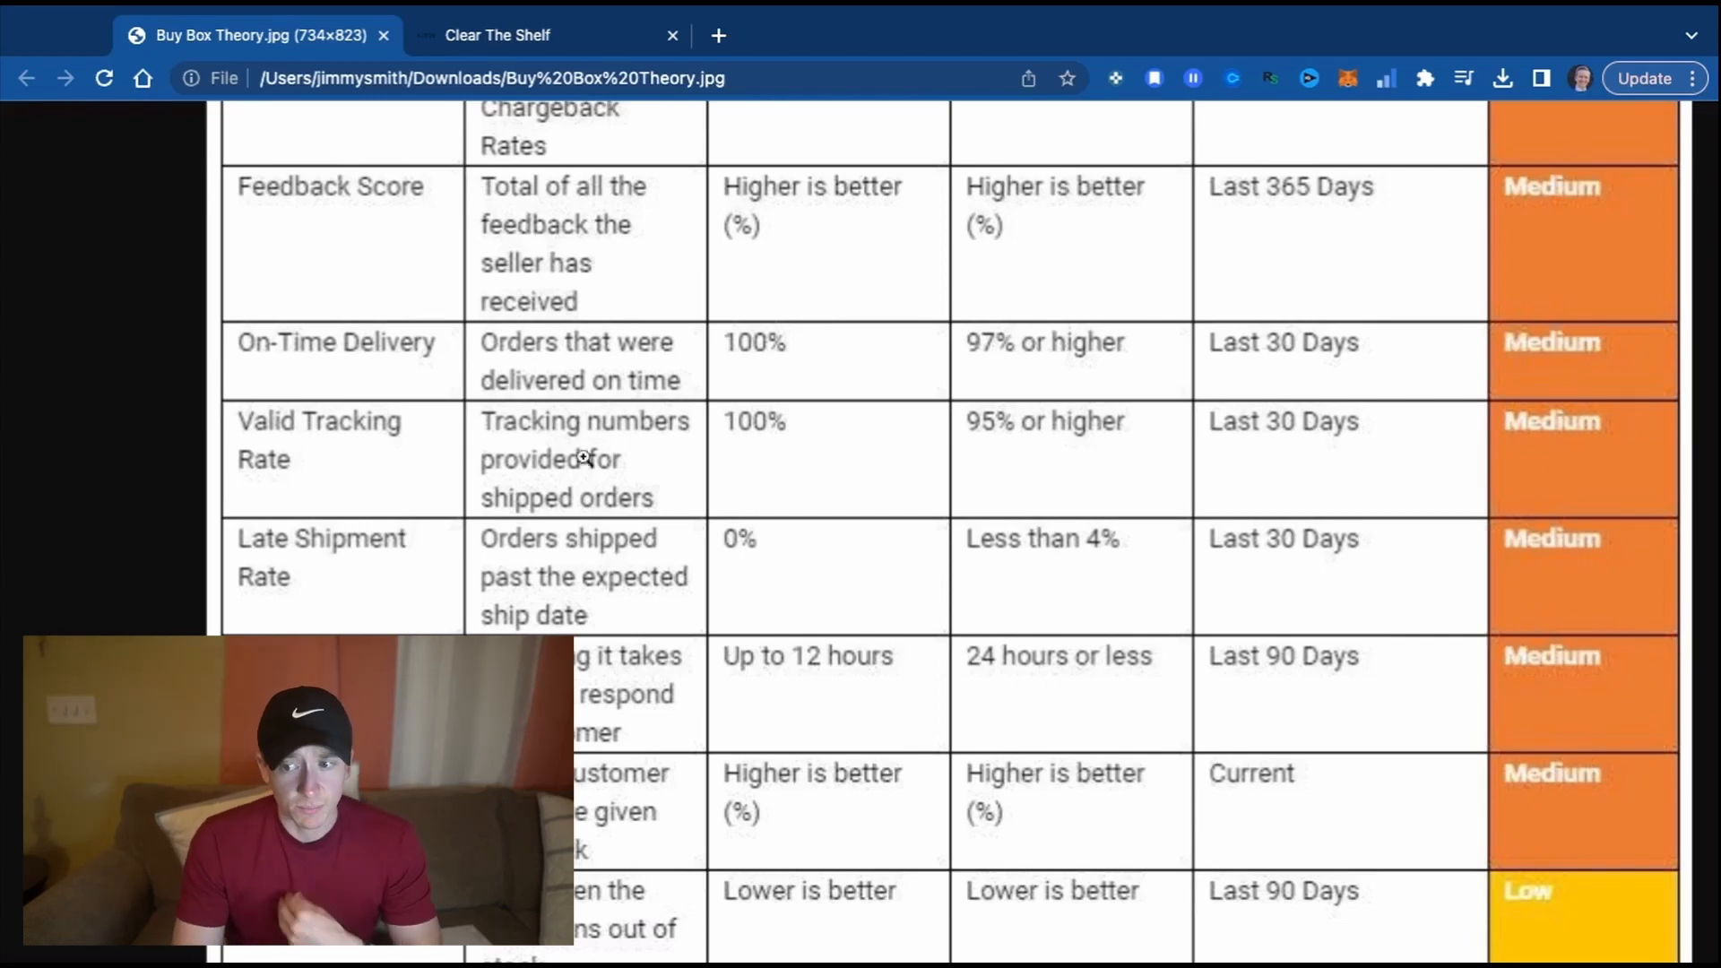
pyautogui.moveTo(656, 498)
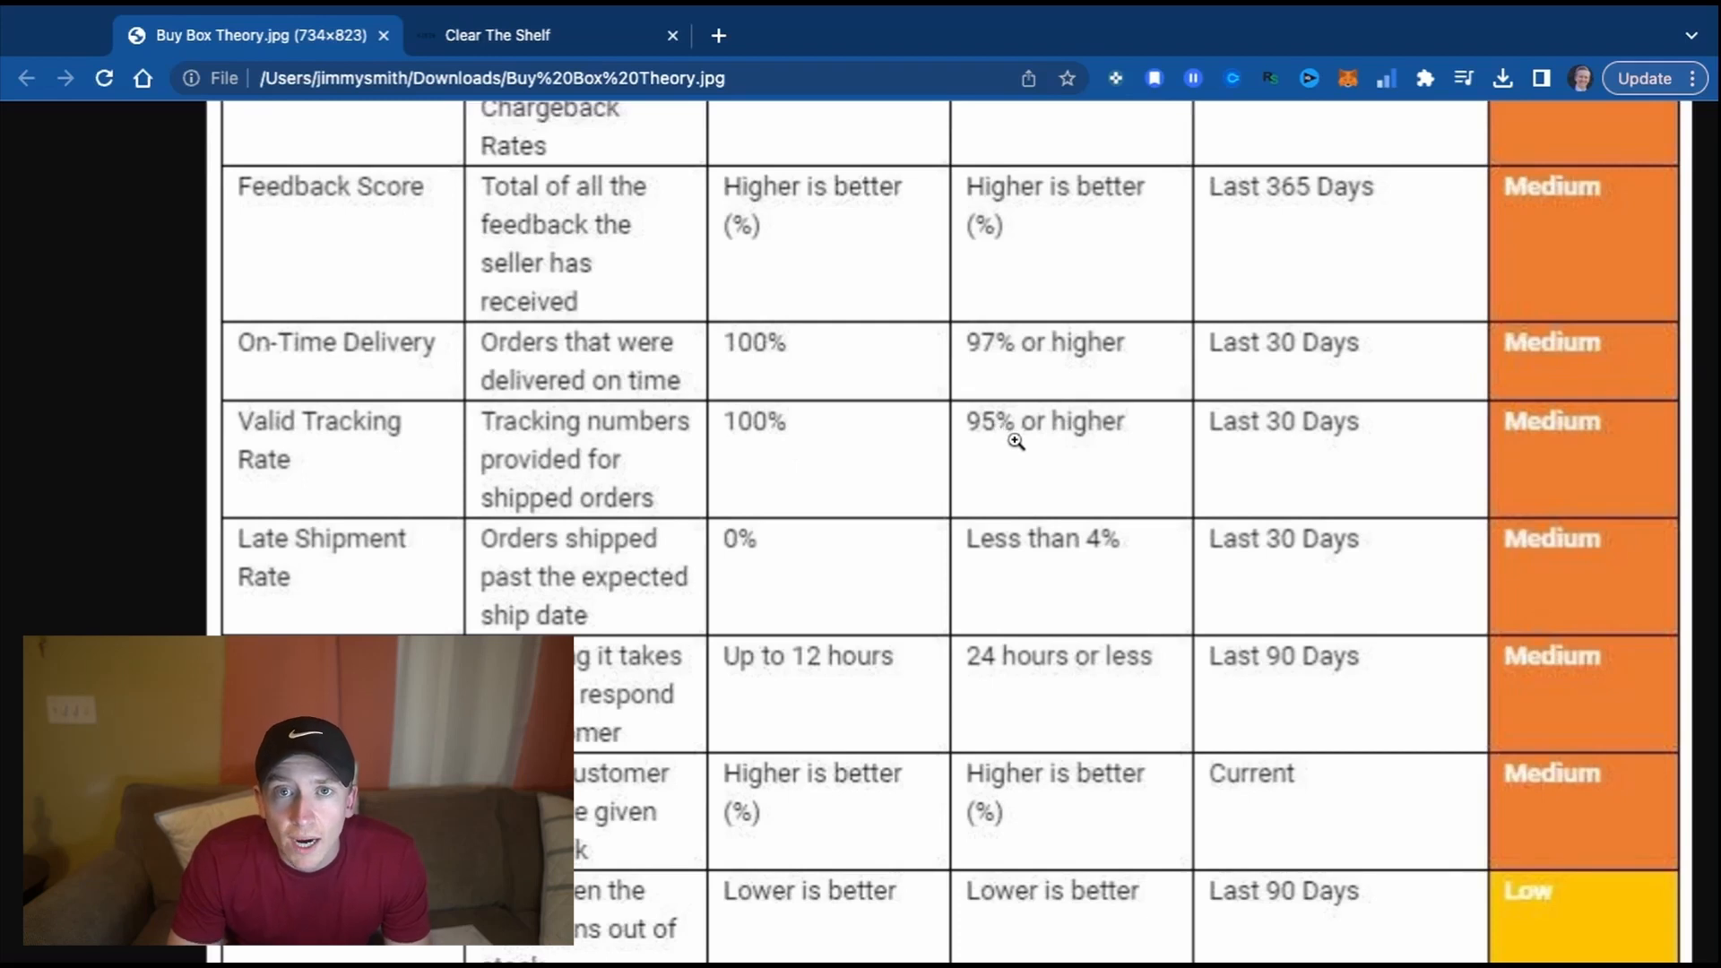
pyautogui.moveTo(1236, 475)
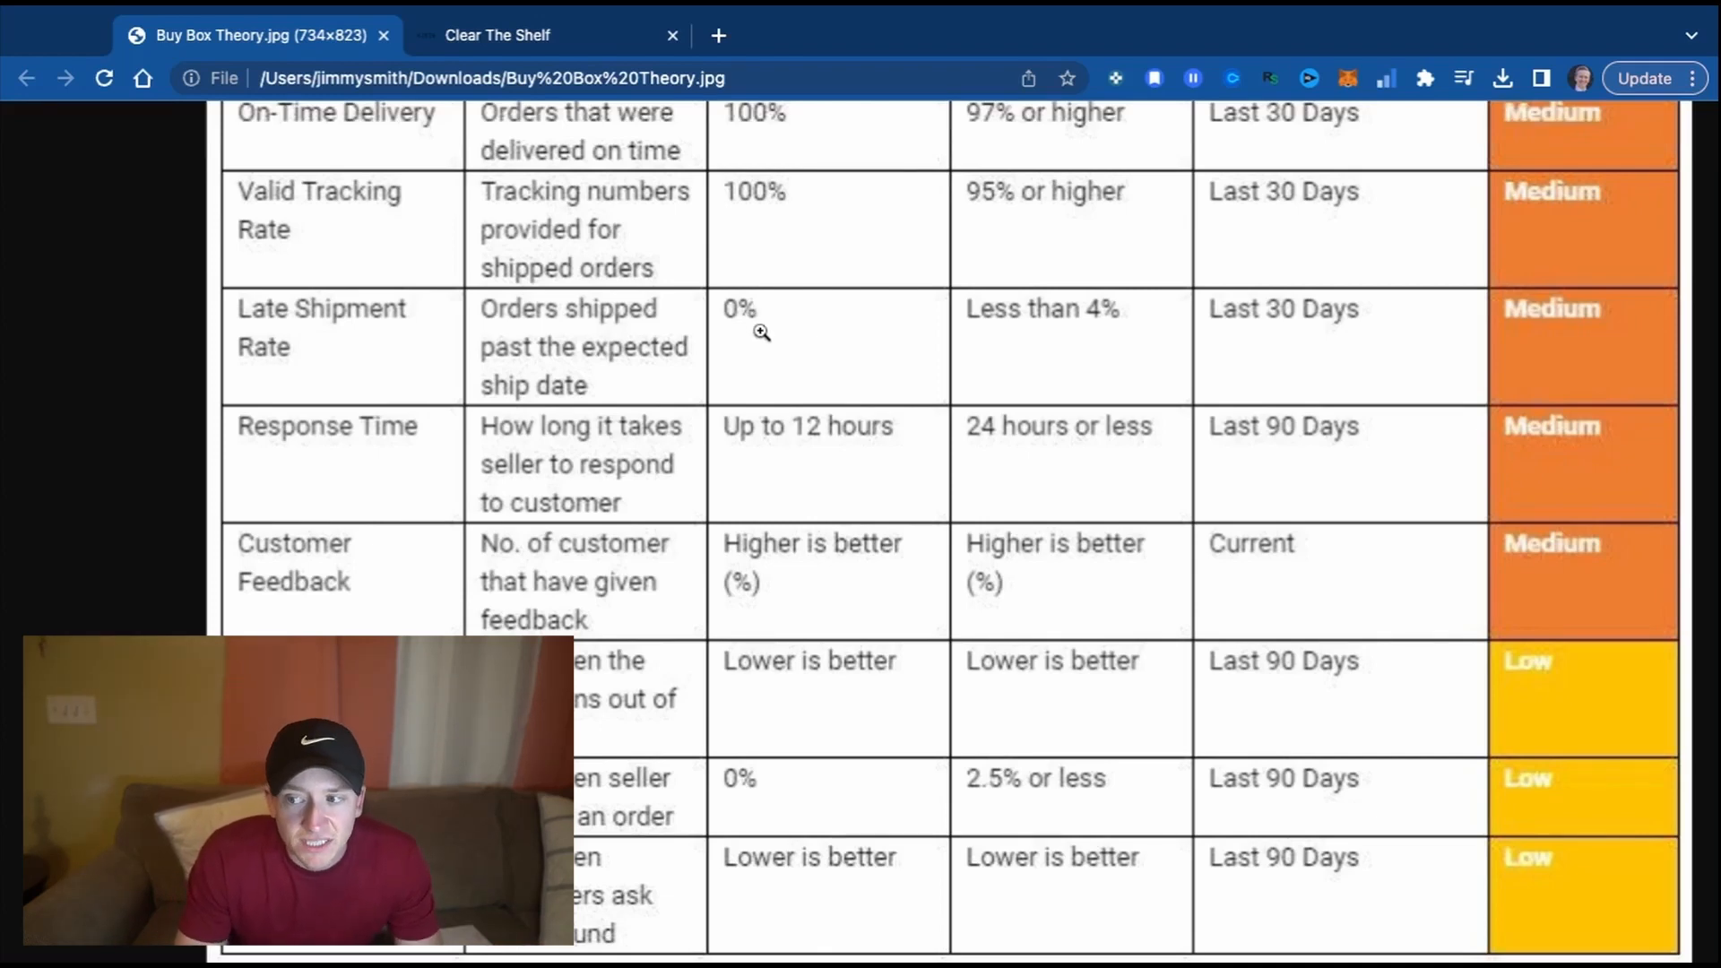
pyautogui.moveTo(1025, 344)
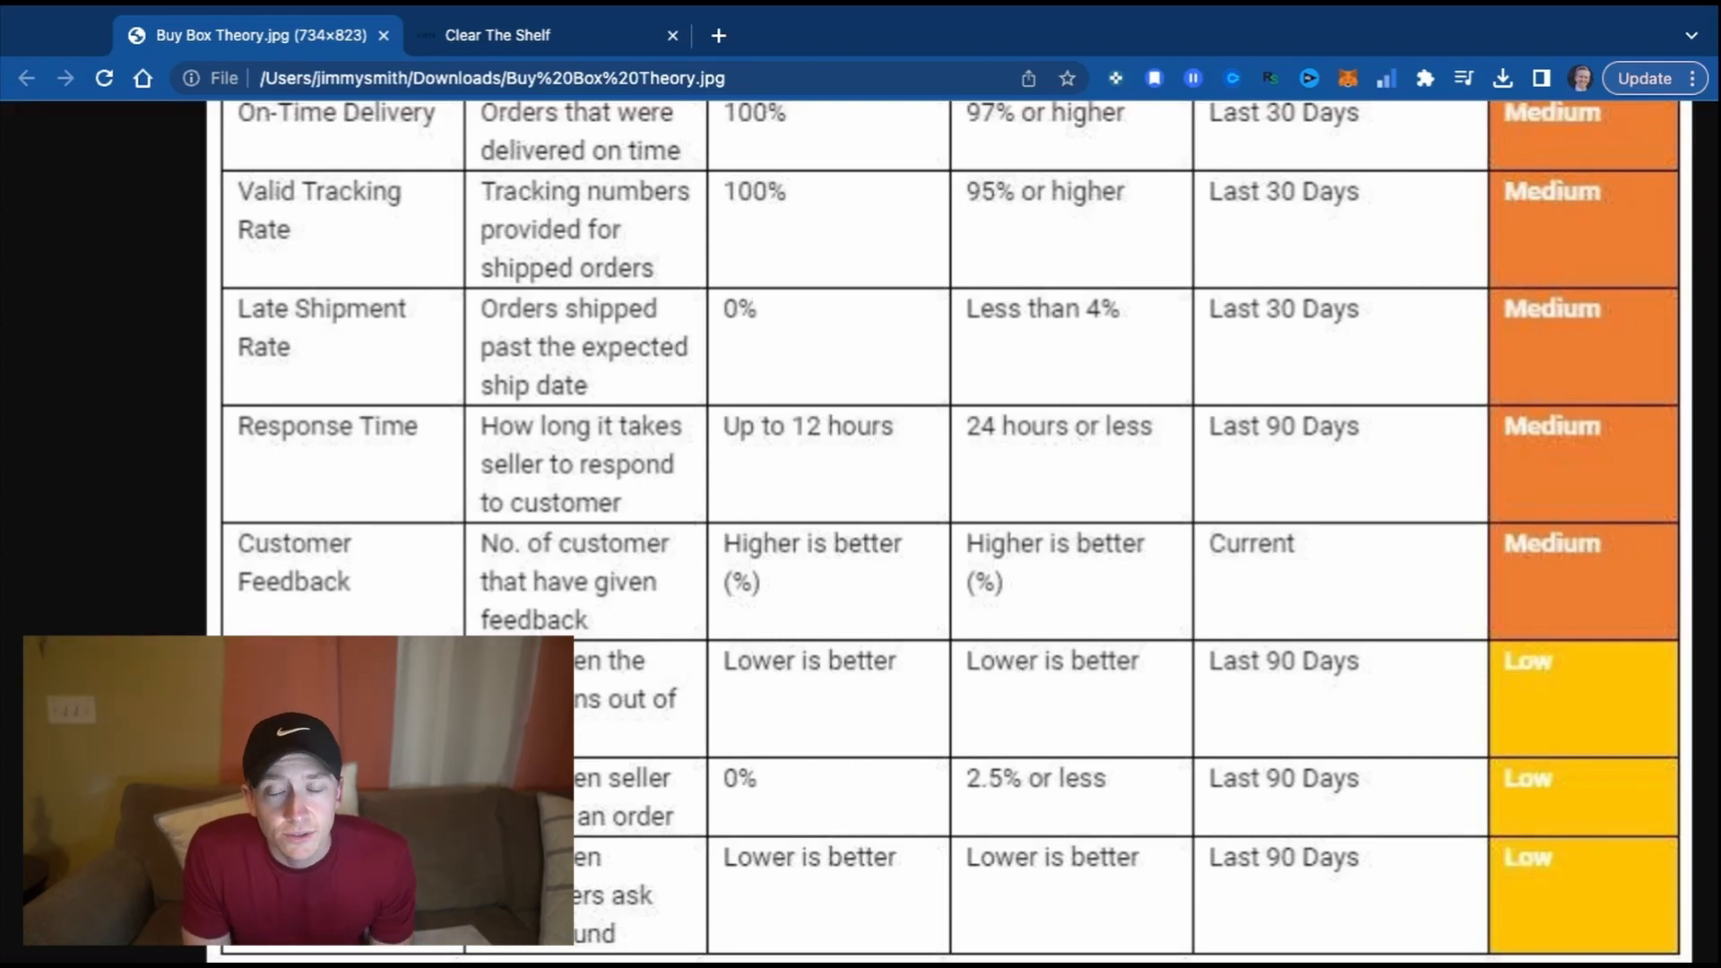
pyautogui.moveTo(894, 410)
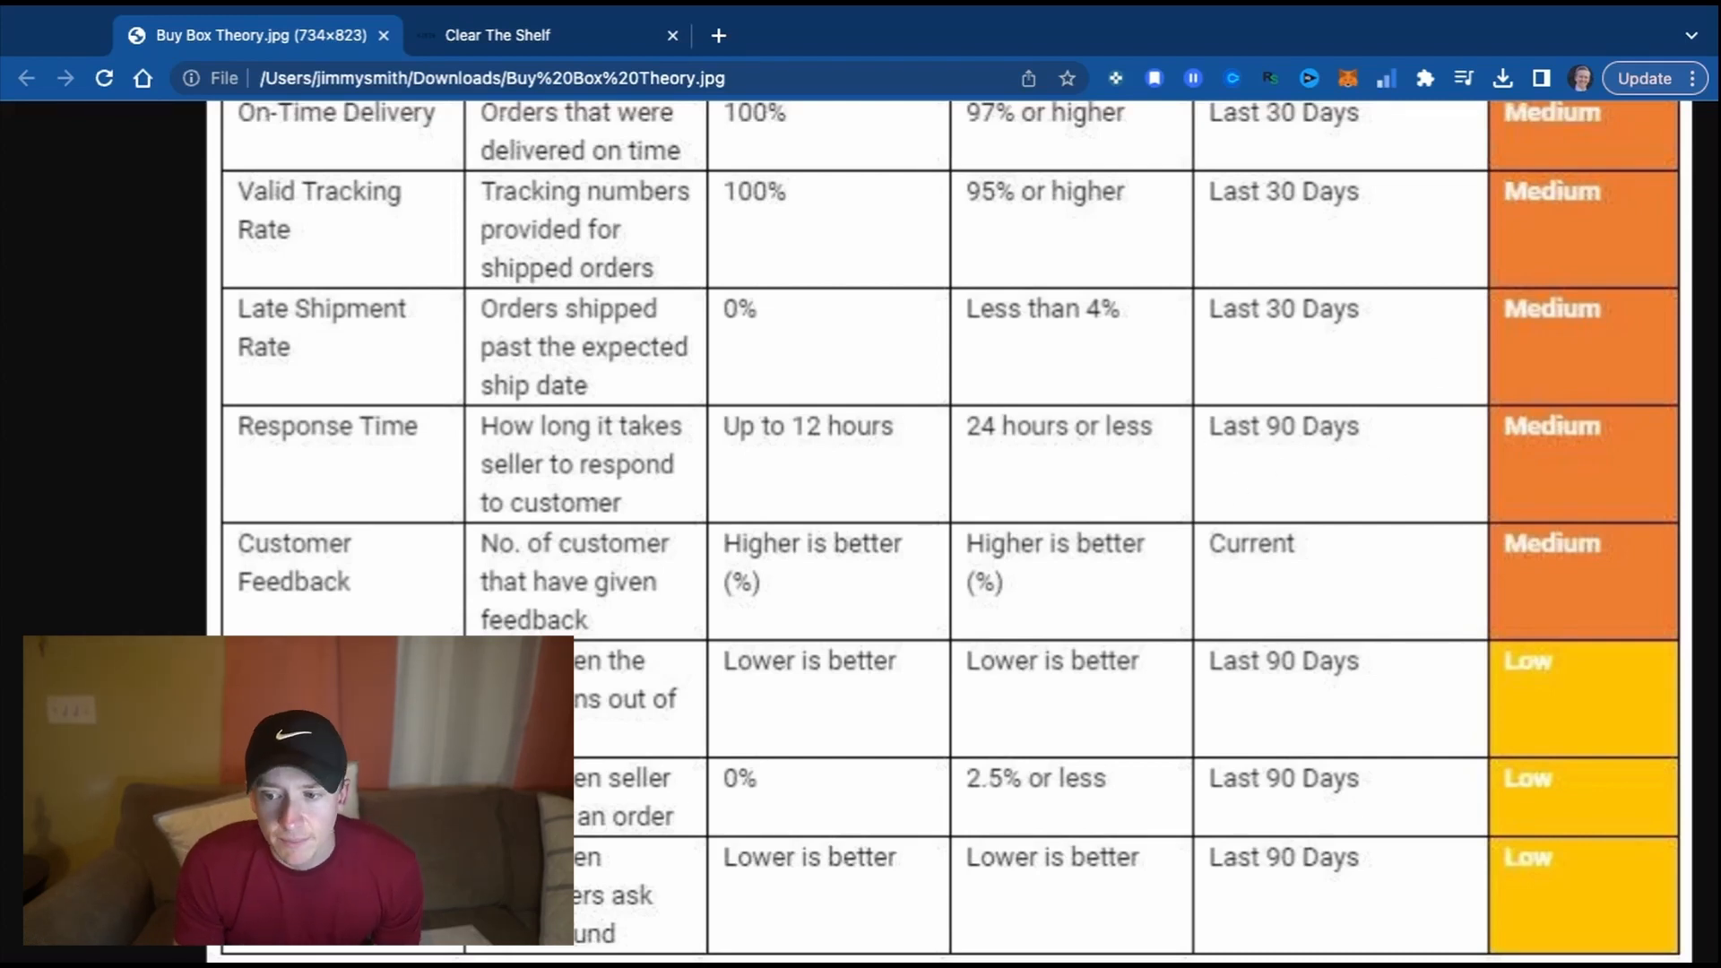
pyautogui.moveTo(371, 582)
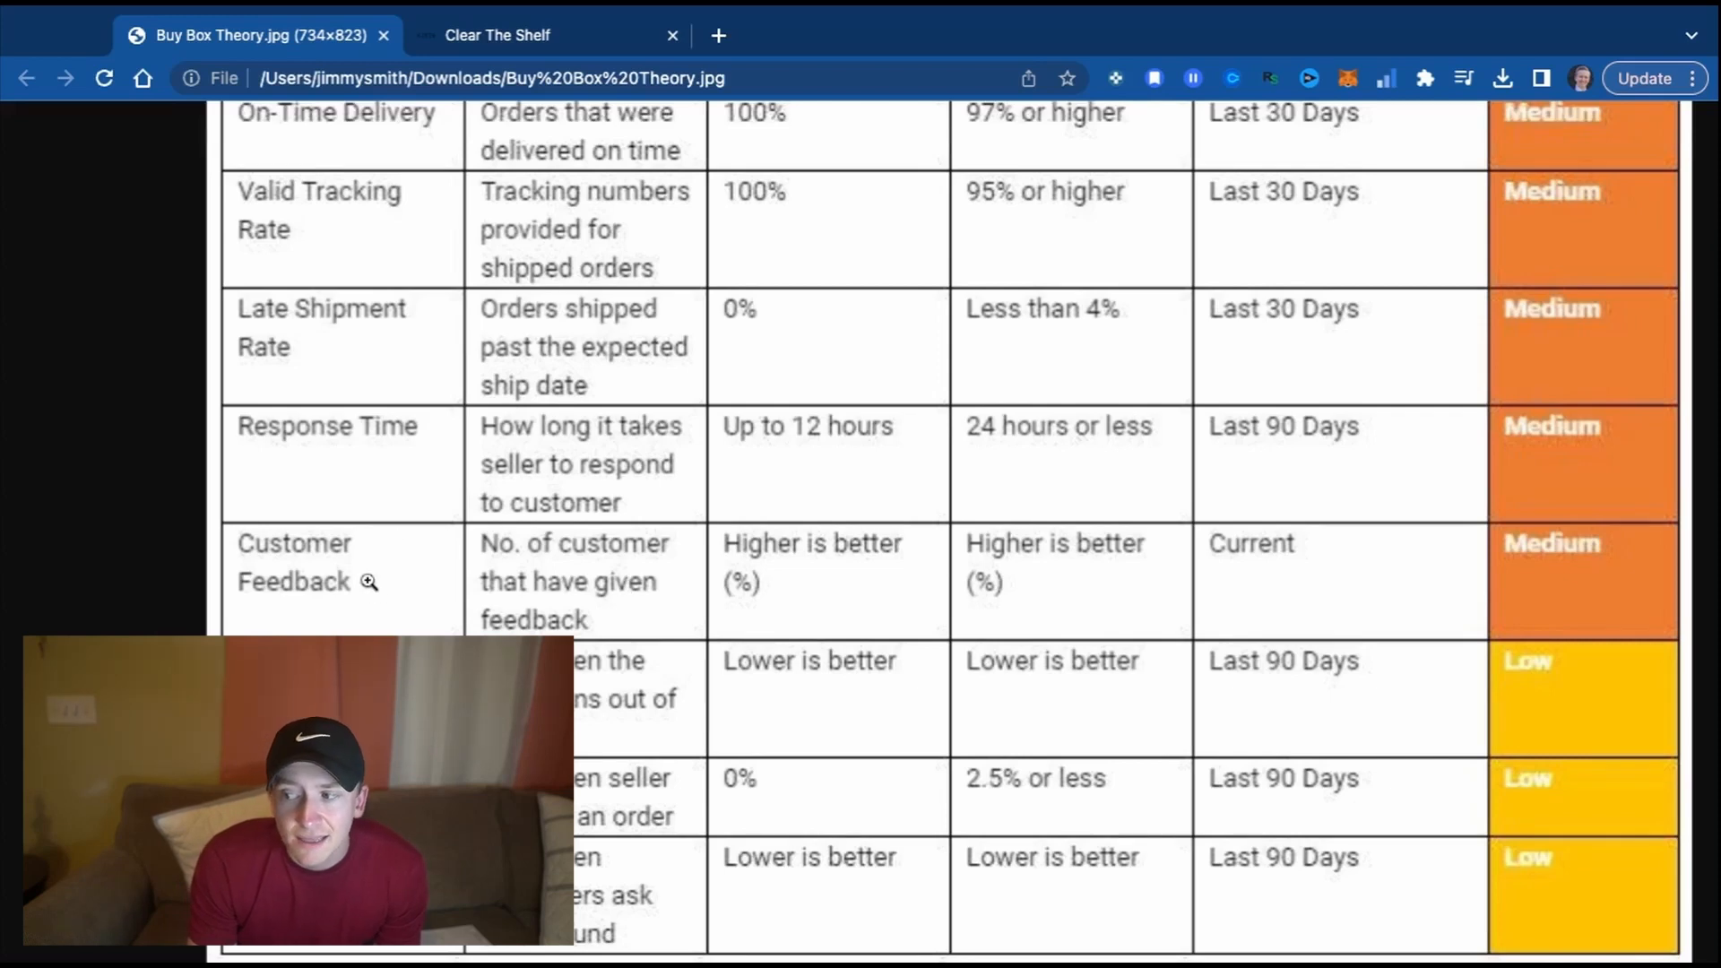
pyautogui.moveTo(1372, 541)
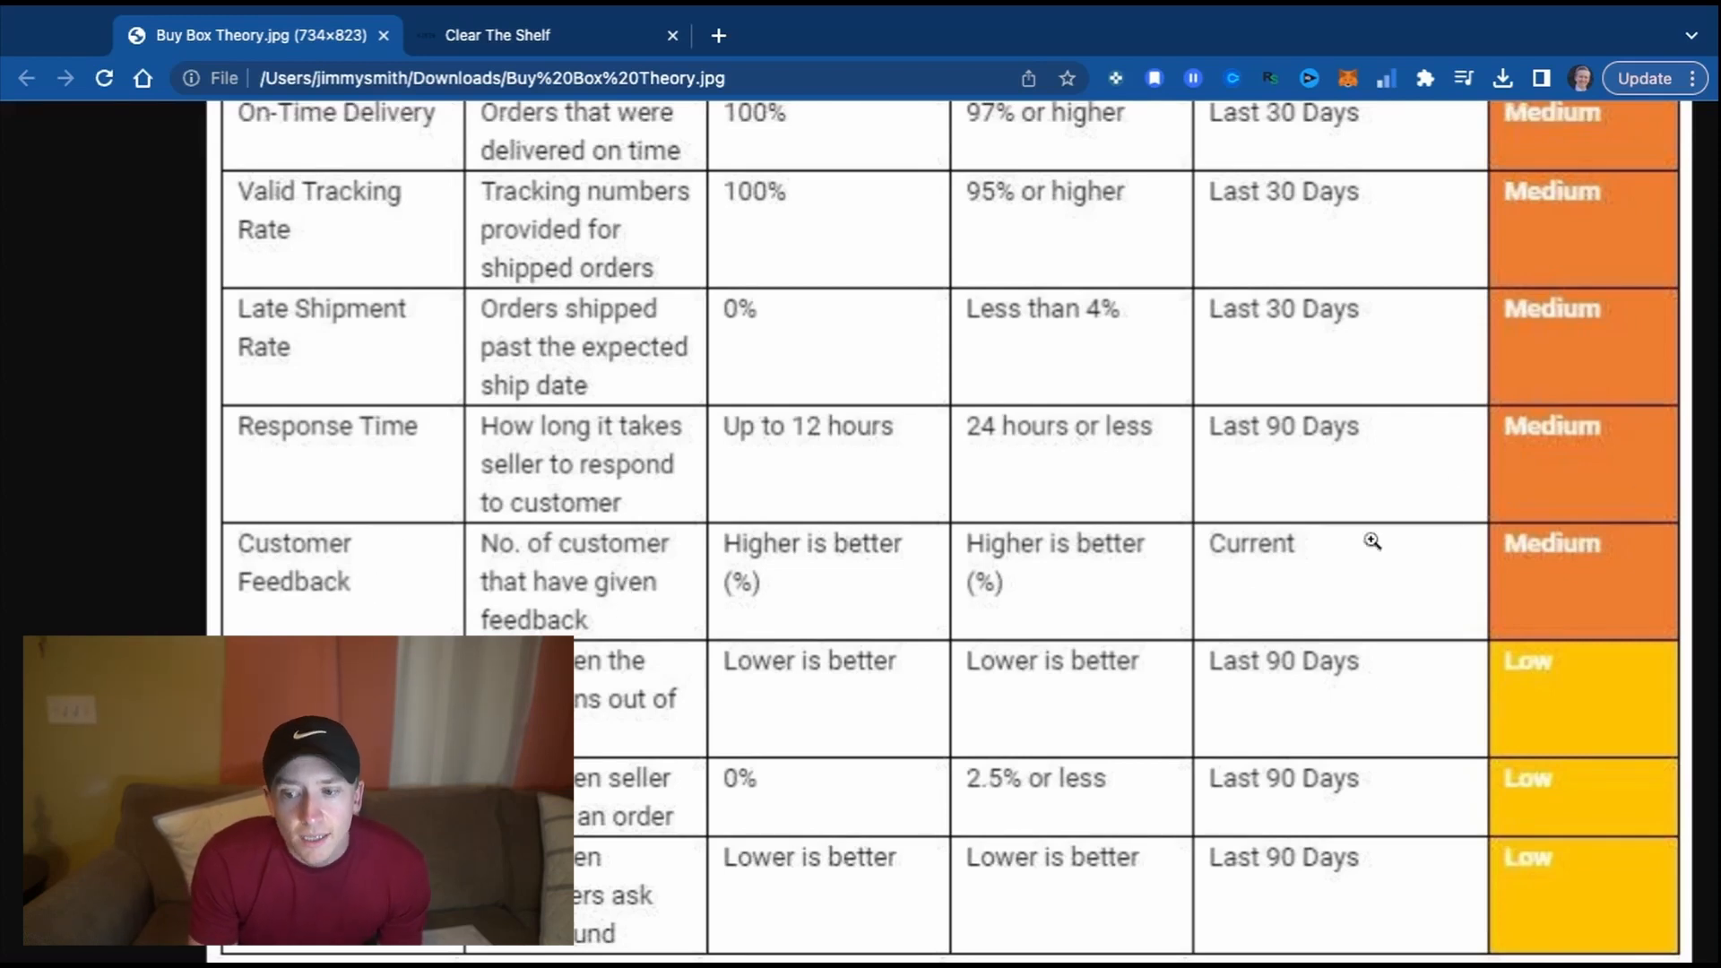
pyautogui.moveTo(559, 566)
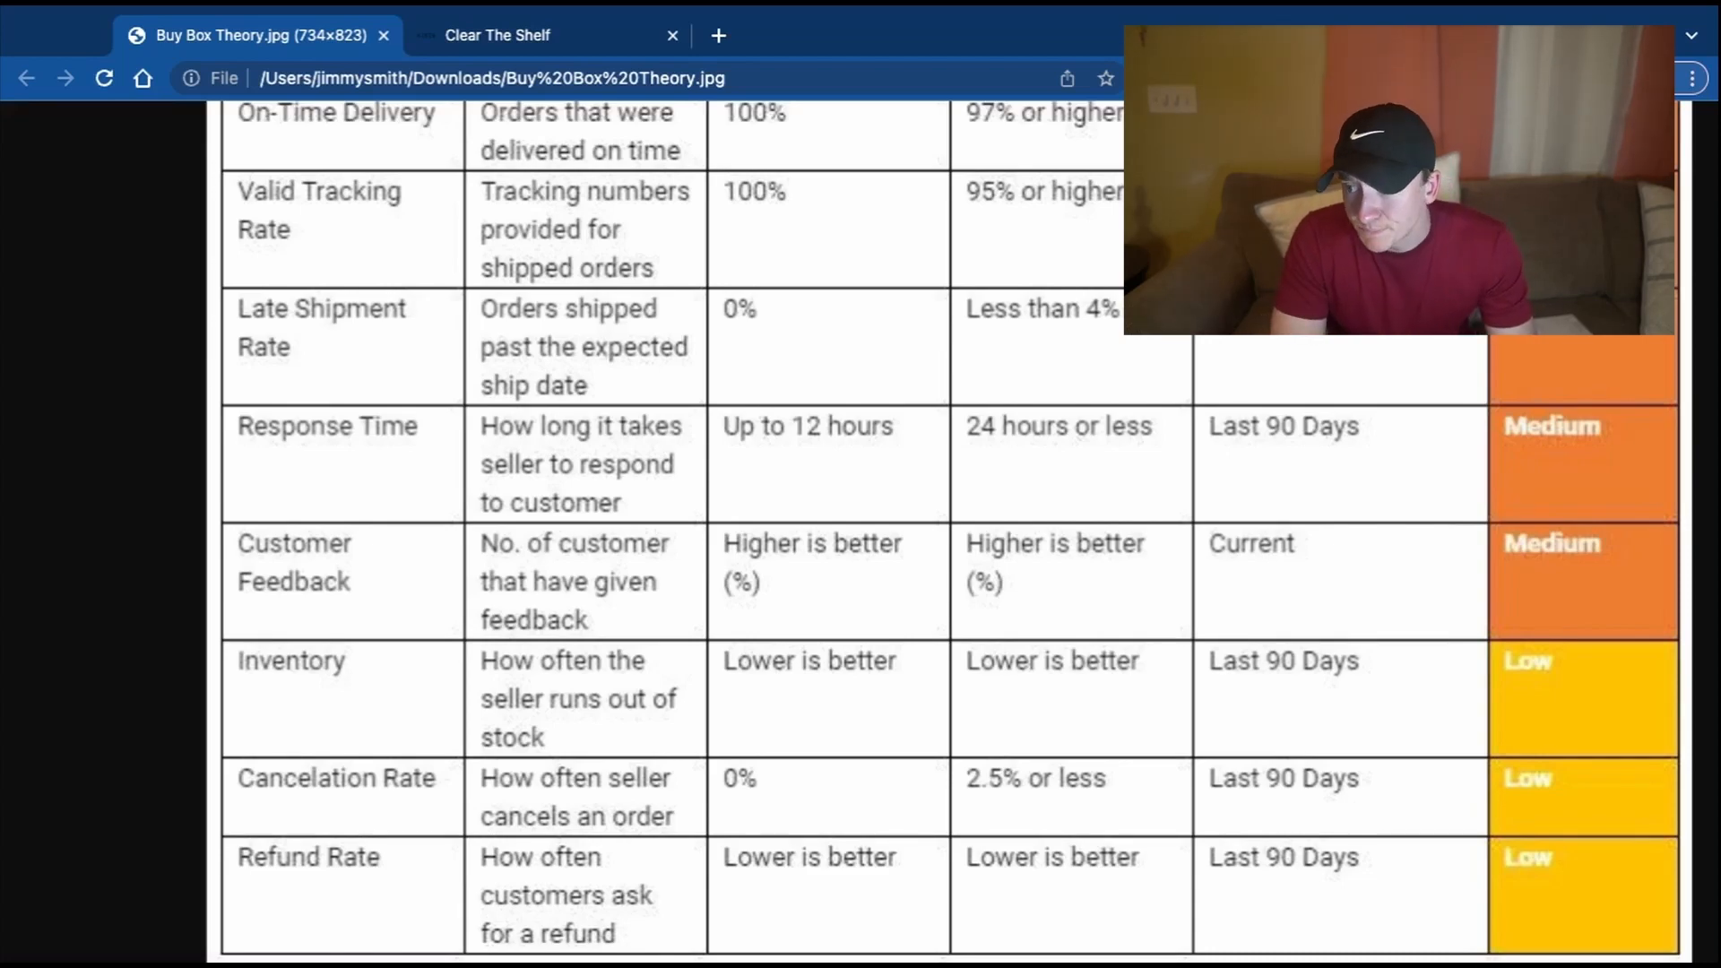
# Scroll back to the top of the chart, Fulfillment Method through Response Time.
pyautogui.scroll(3)
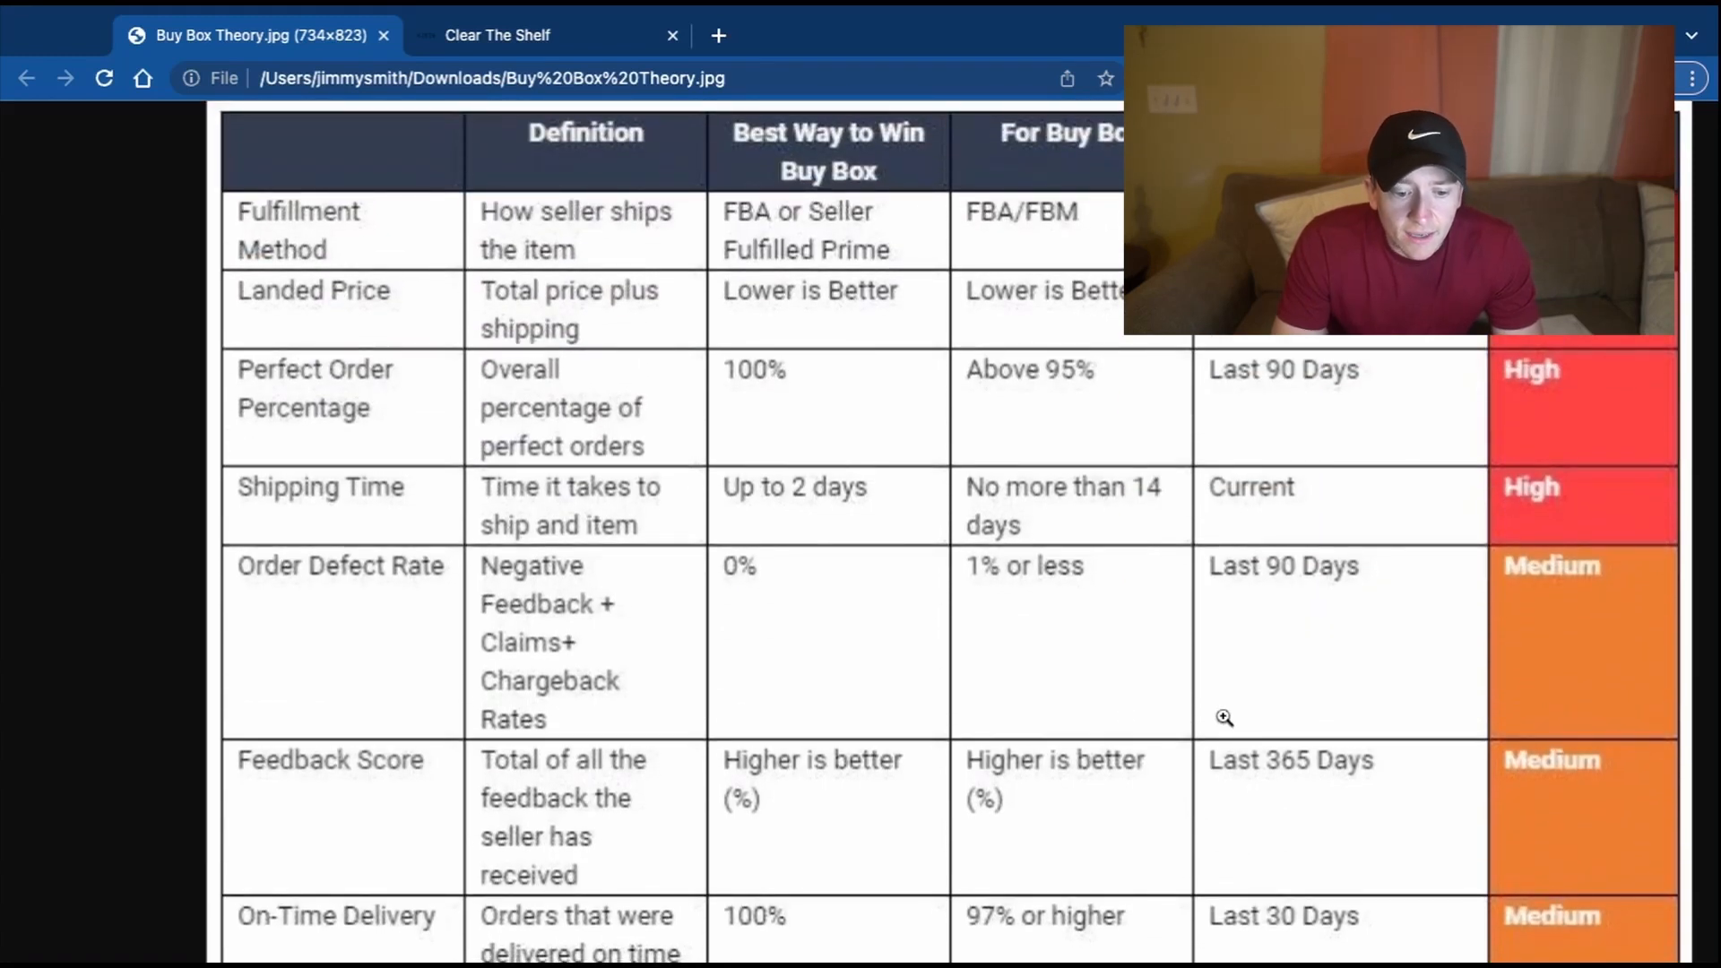
pyautogui.moveTo(1217, 720)
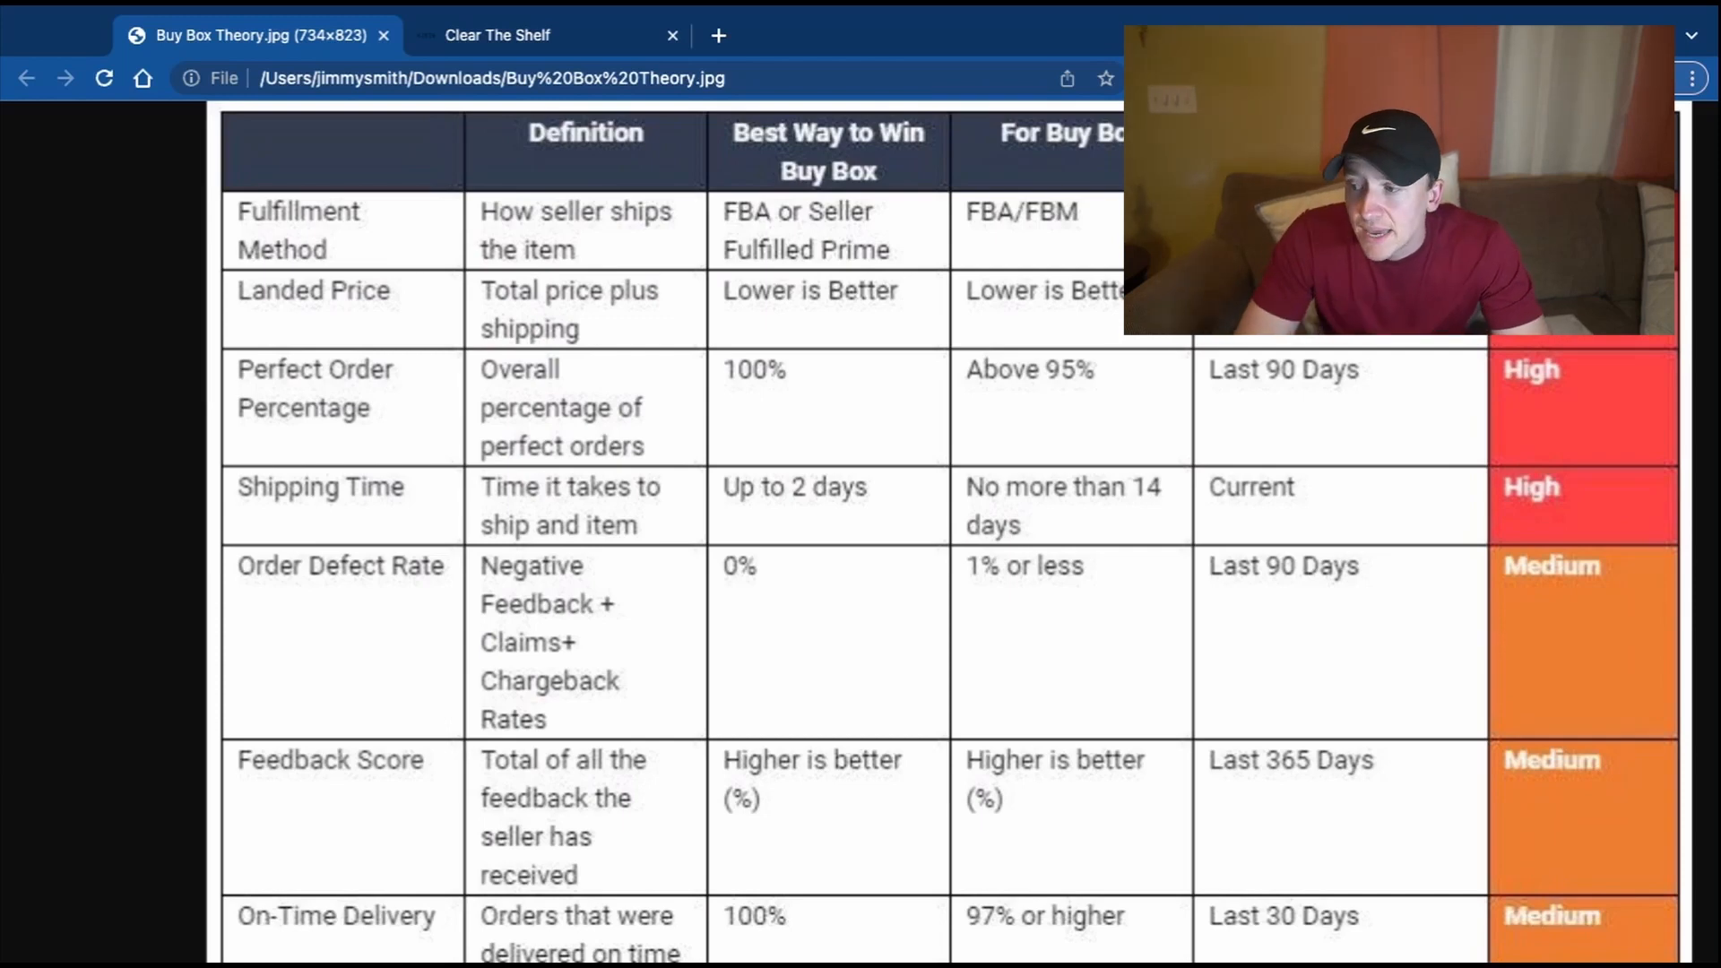
pyautogui.scroll(-3)
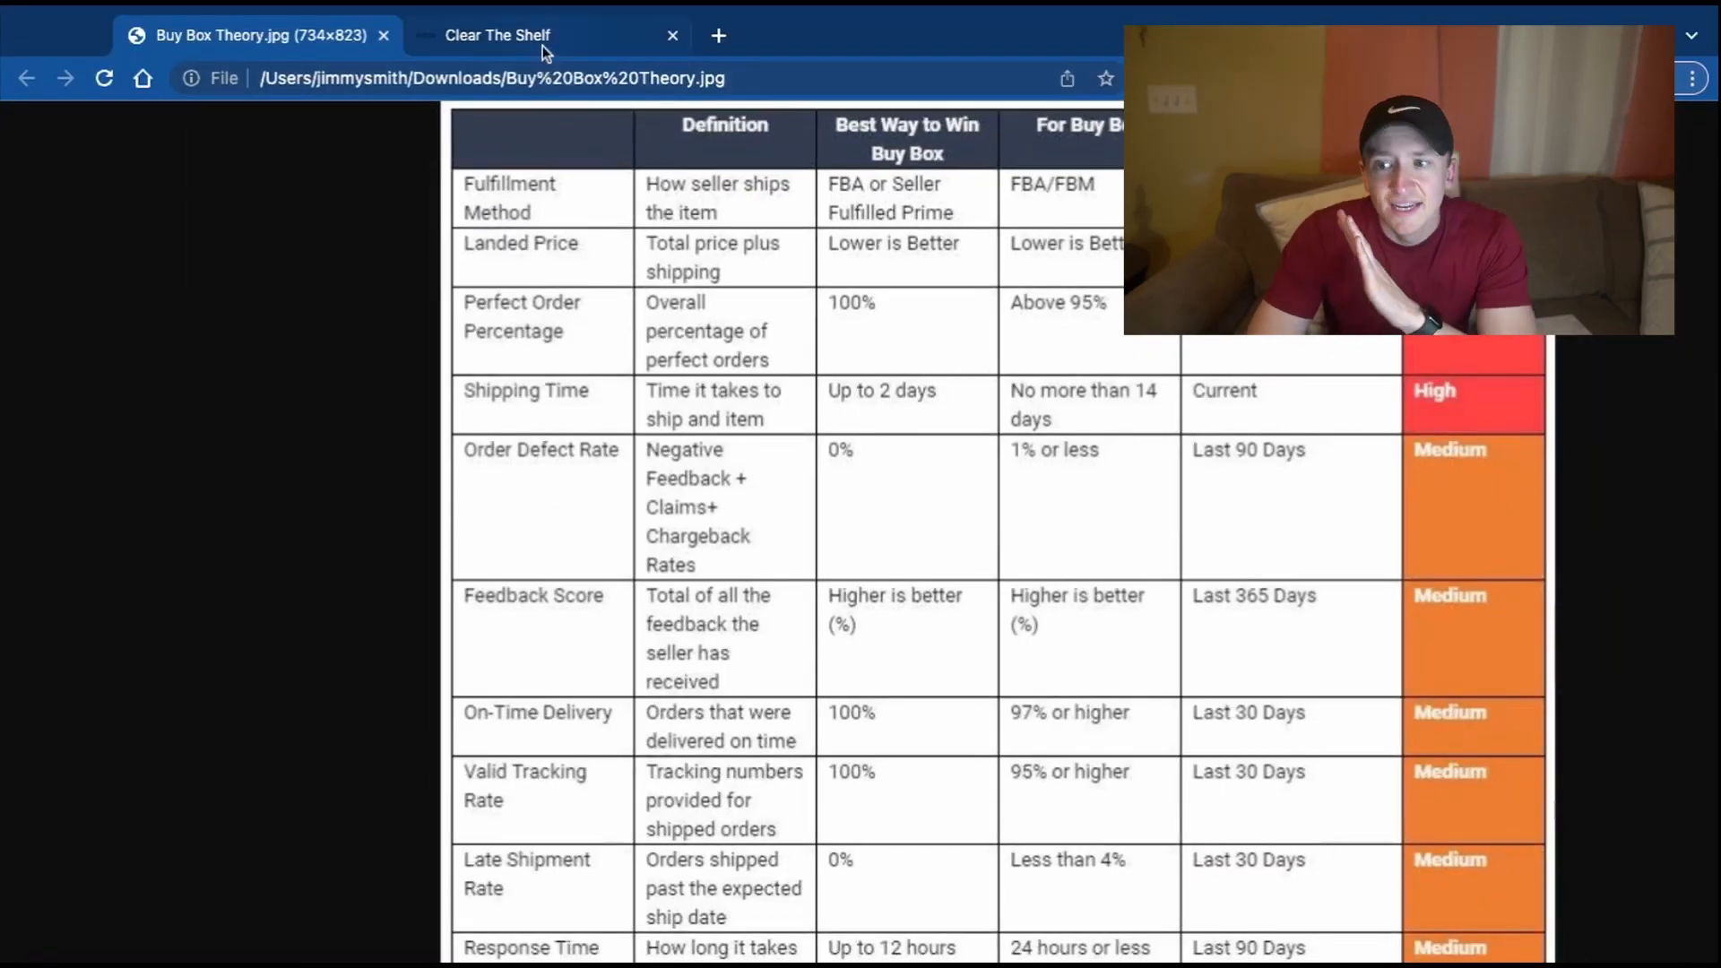
pyautogui.click(495, 35)
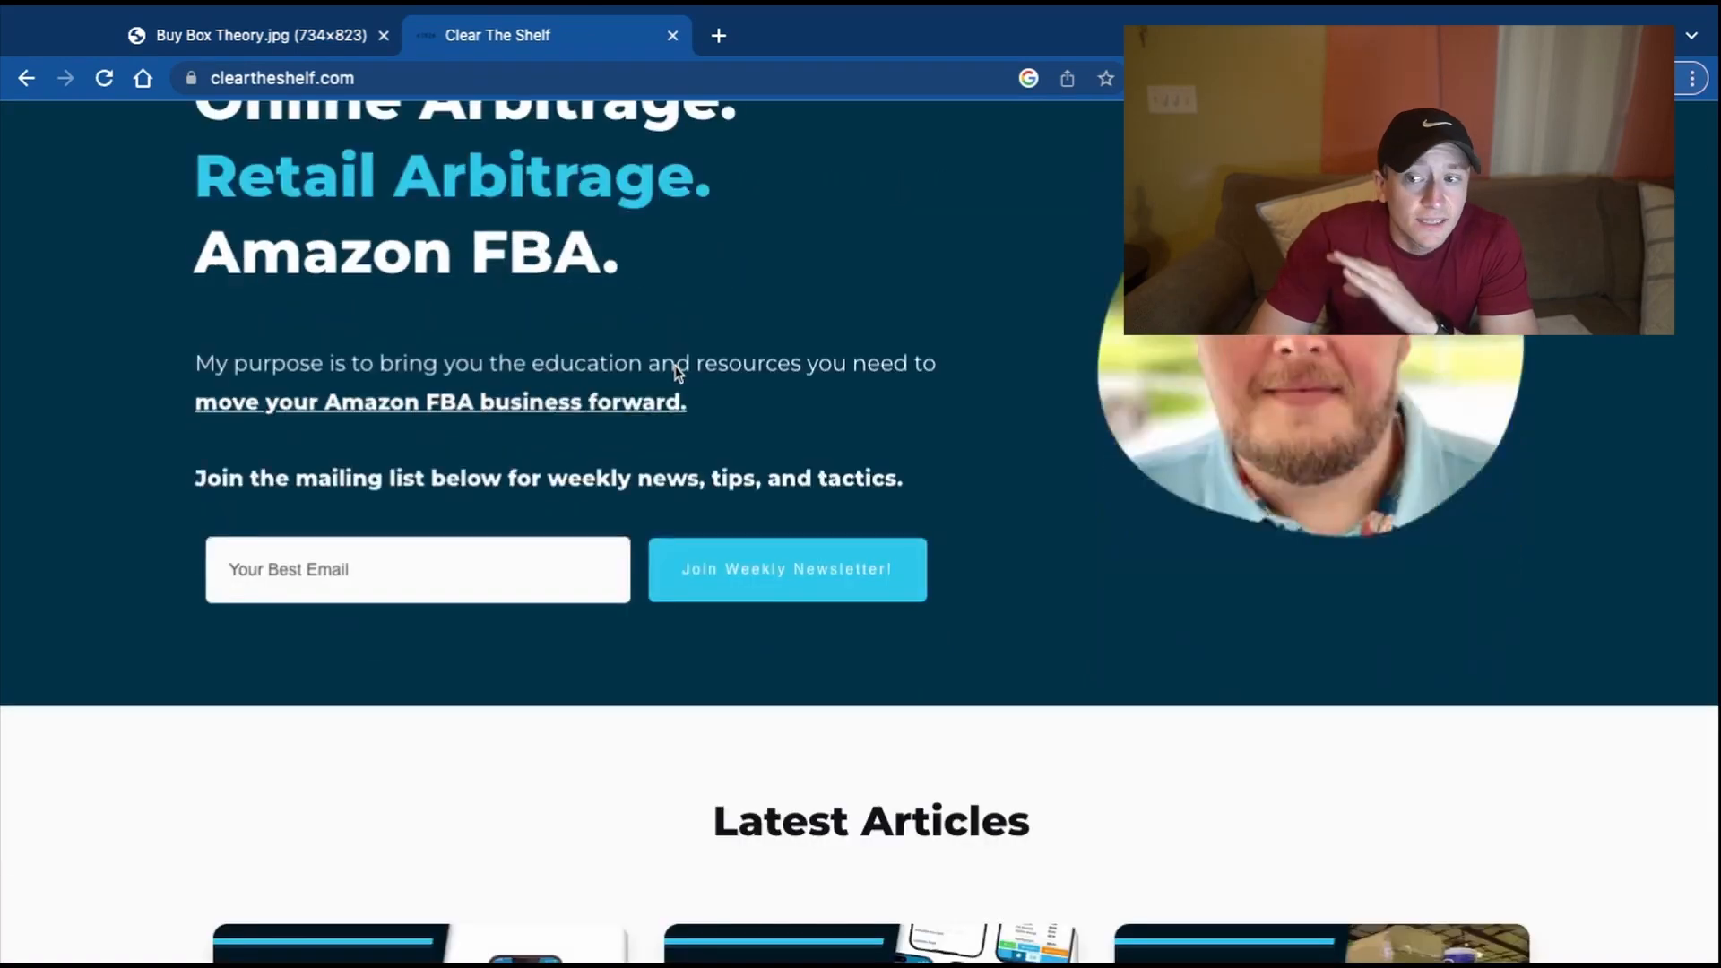
pyautogui.click(258, 35)
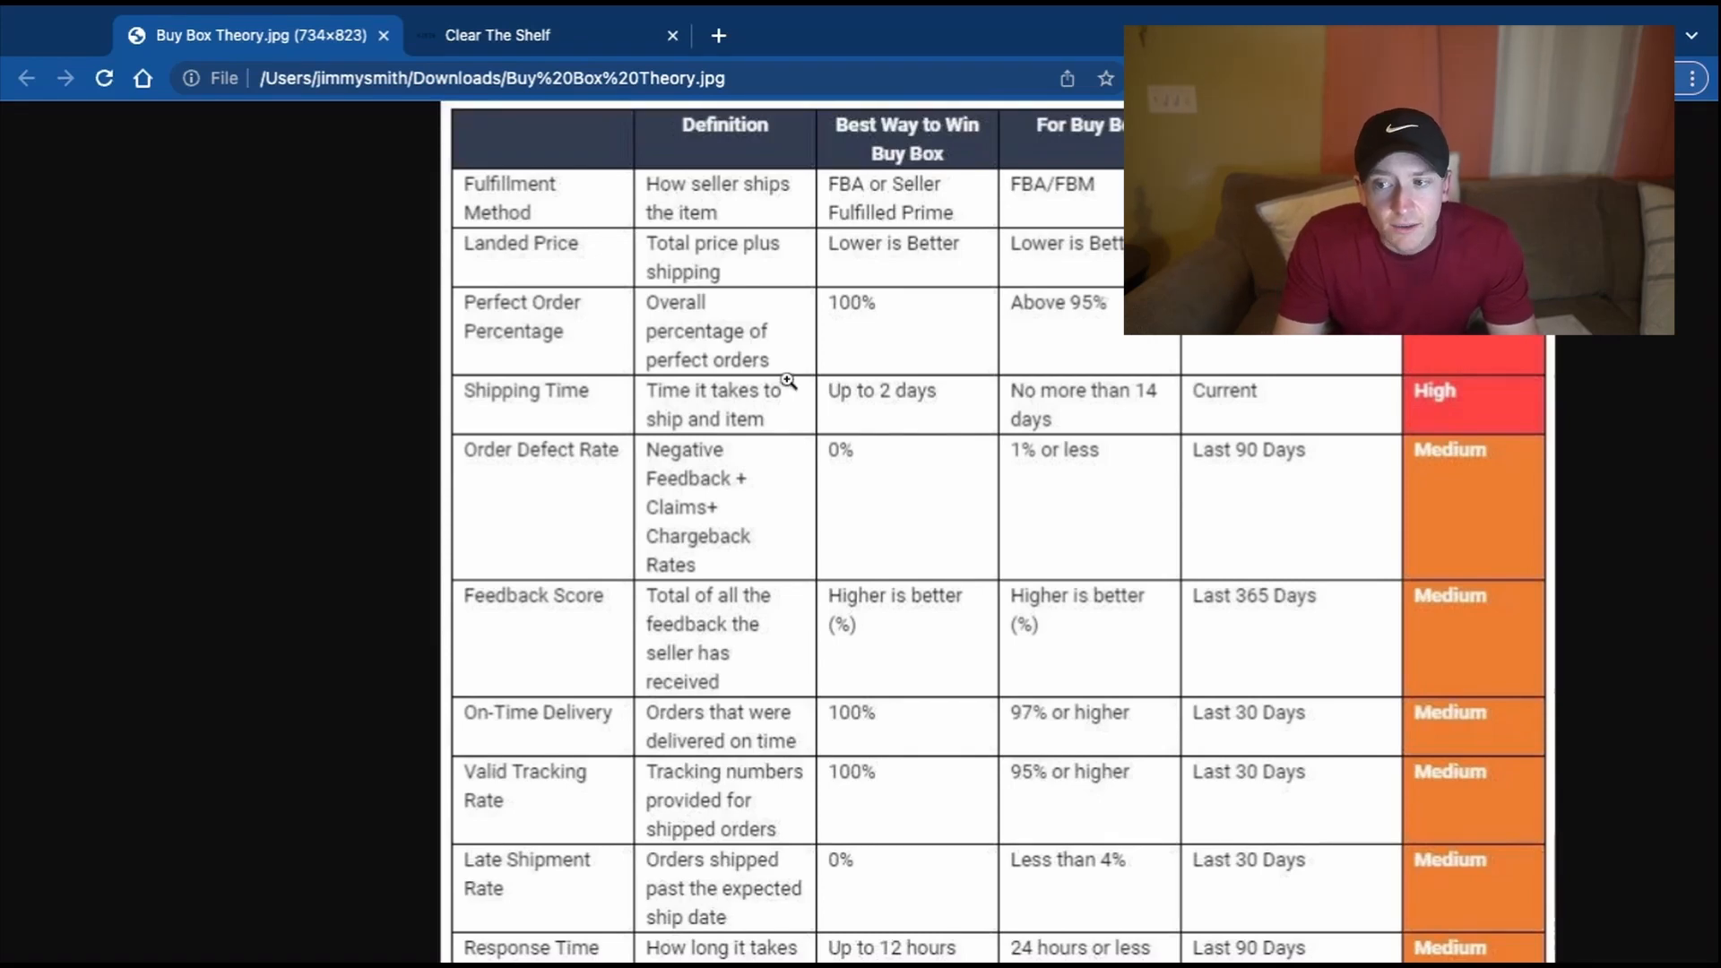
# Scroll down to Customer Feedback and the Low-impact Inventory row.
pyautogui.scroll(-3)
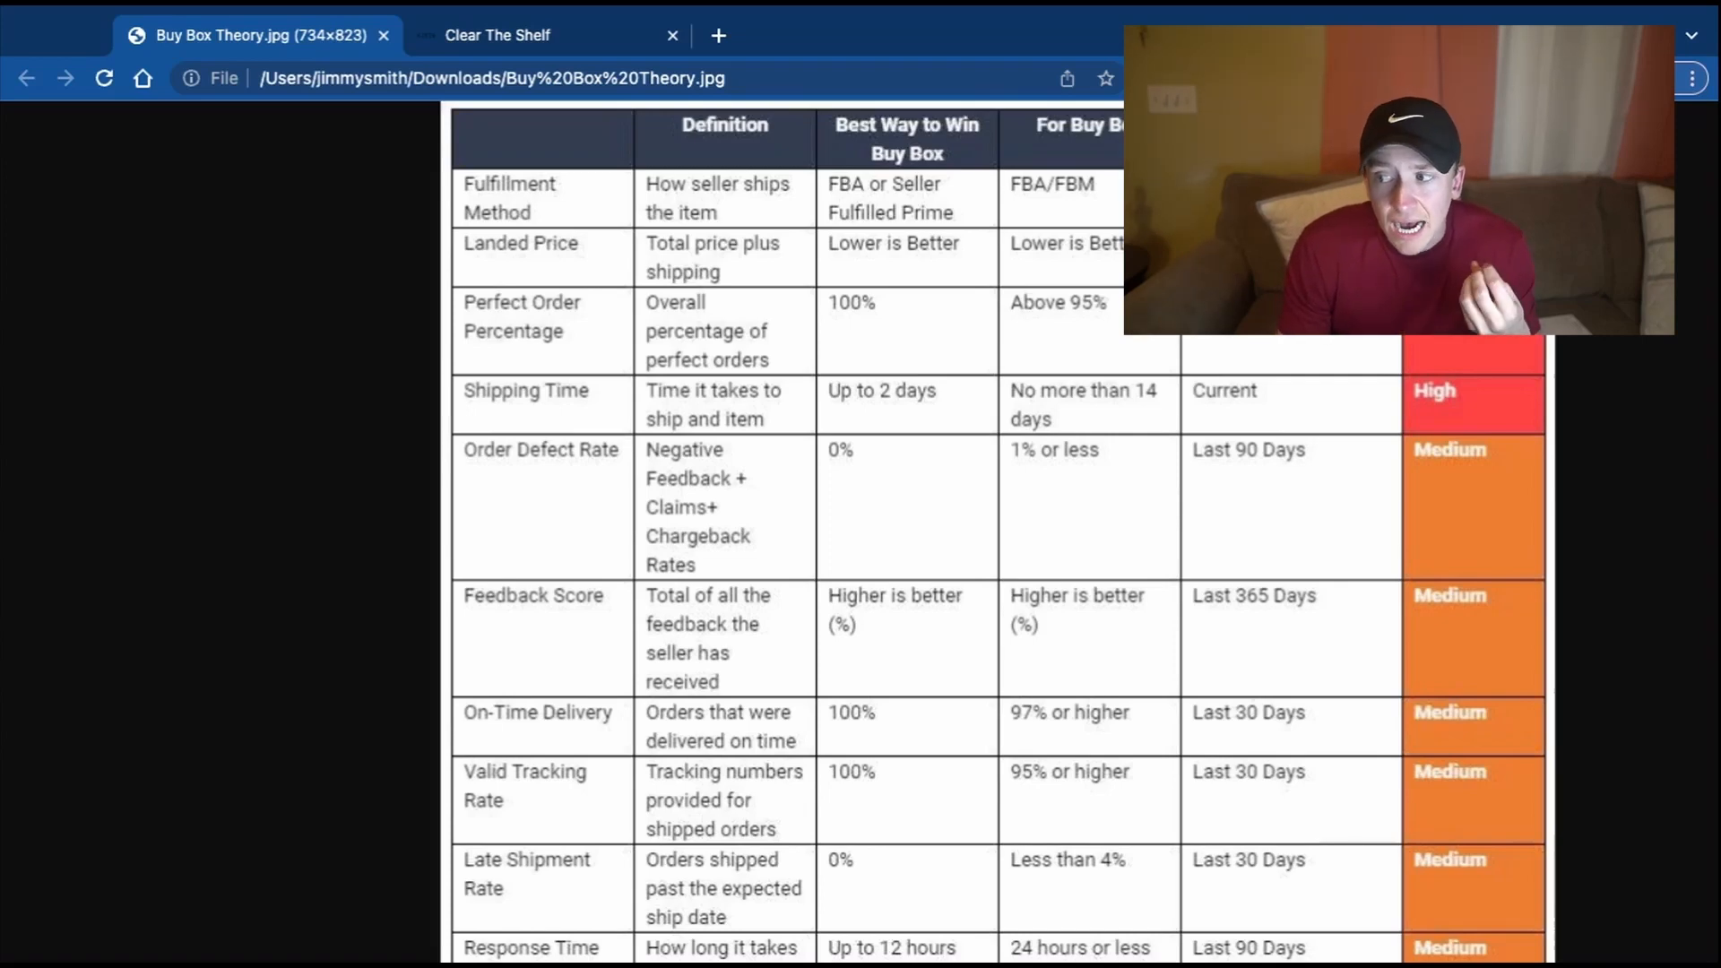
pyautogui.scroll(-3)
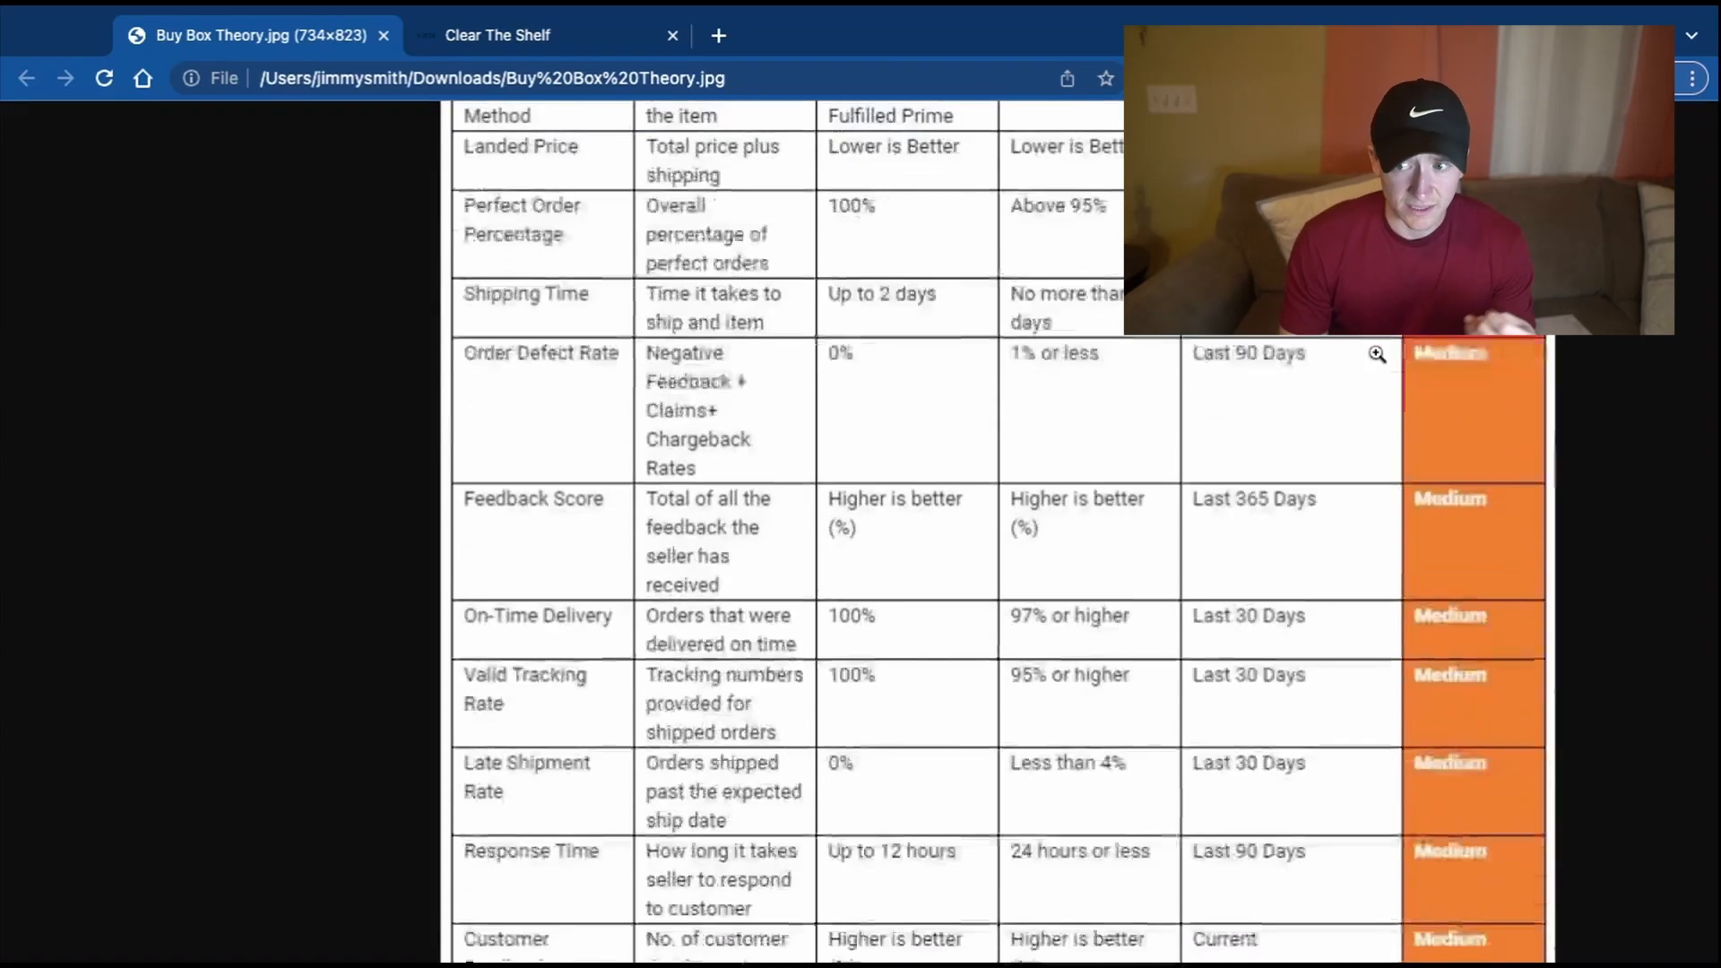
pyautogui.scroll(-3)
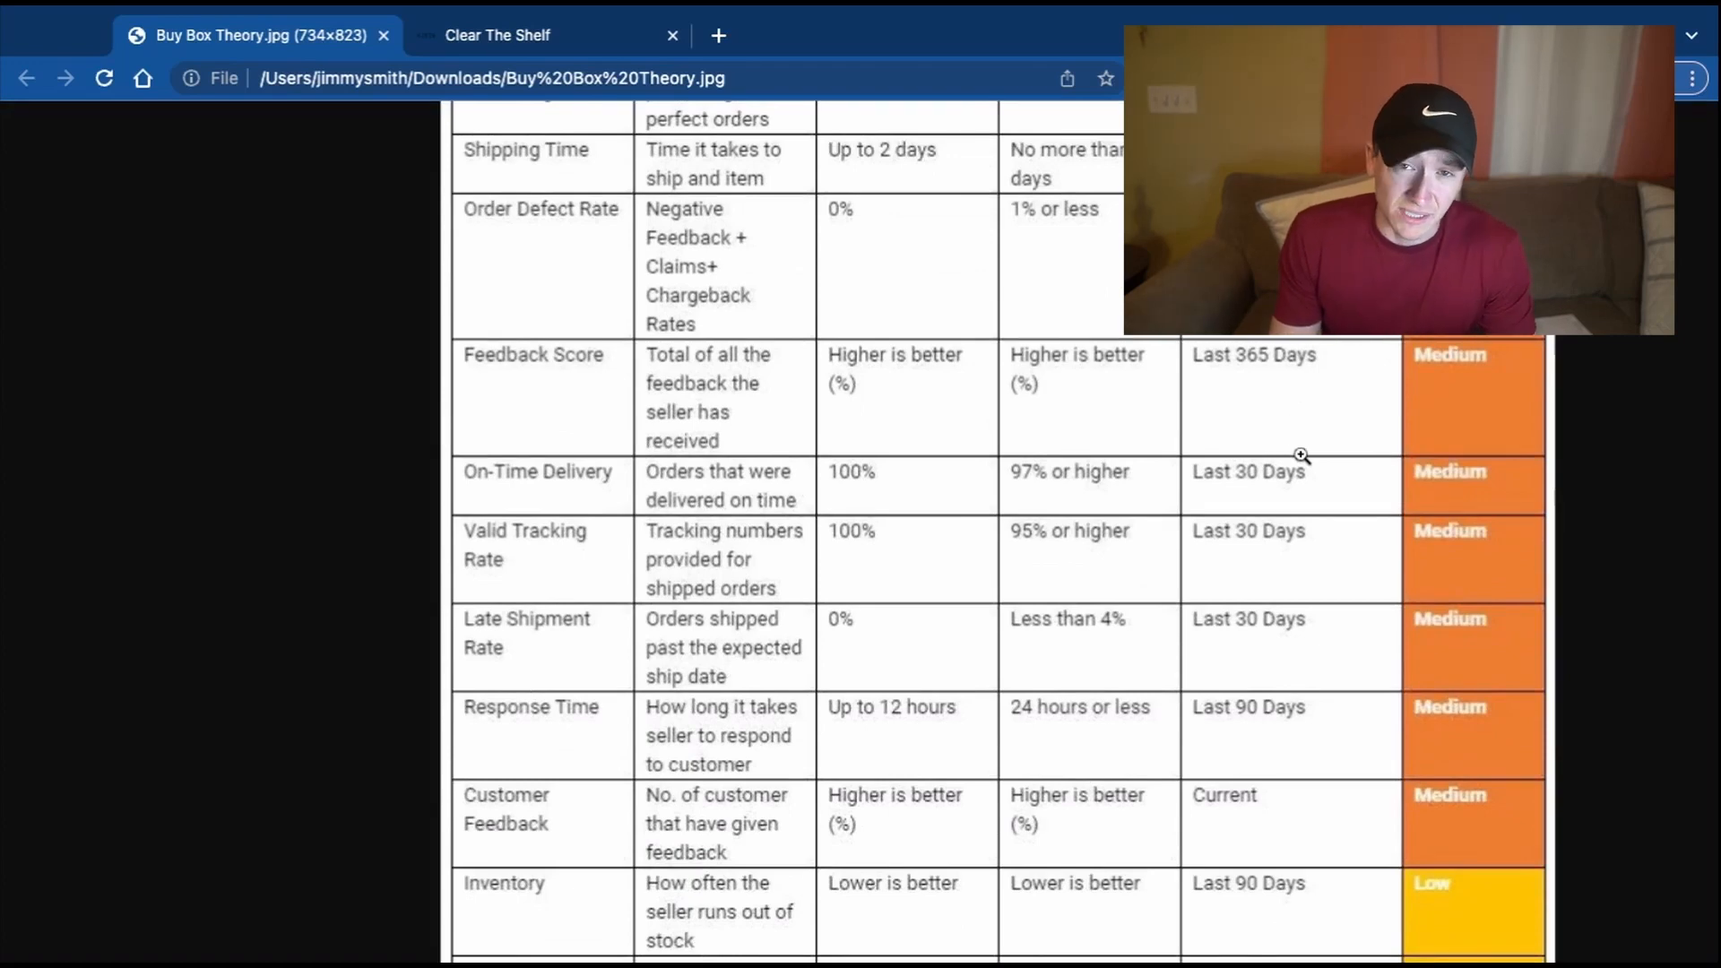